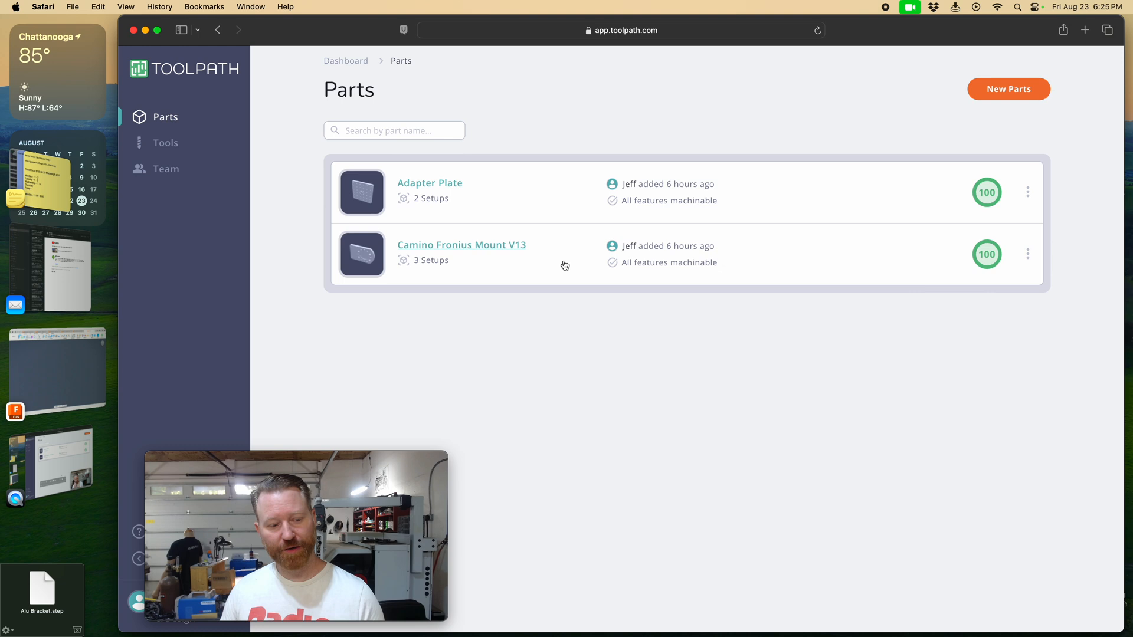
Upload Alu Bracket.step to the Toolpath Parts page by dragging it from the desktop
{"action": "left_click_drag", "start_coordinate": [42, 585], "coordinate": [315, 232]}
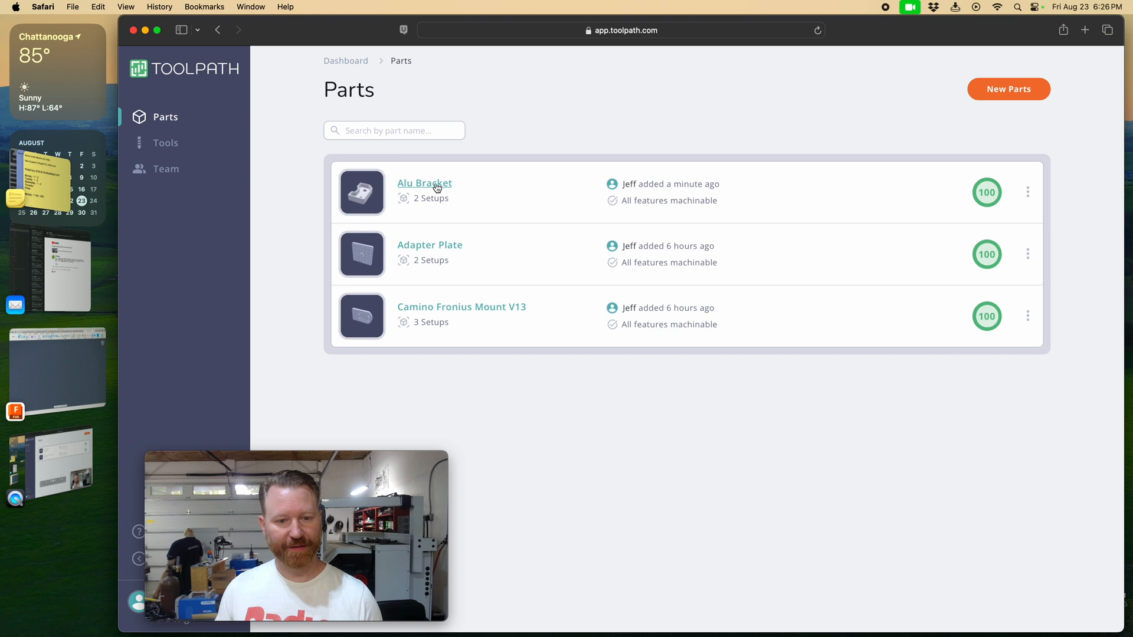
Open the Alu Bracket part and review its Tools, Setups and Strategy tabs
{"action": "left_click", "coordinate": [425, 184]}
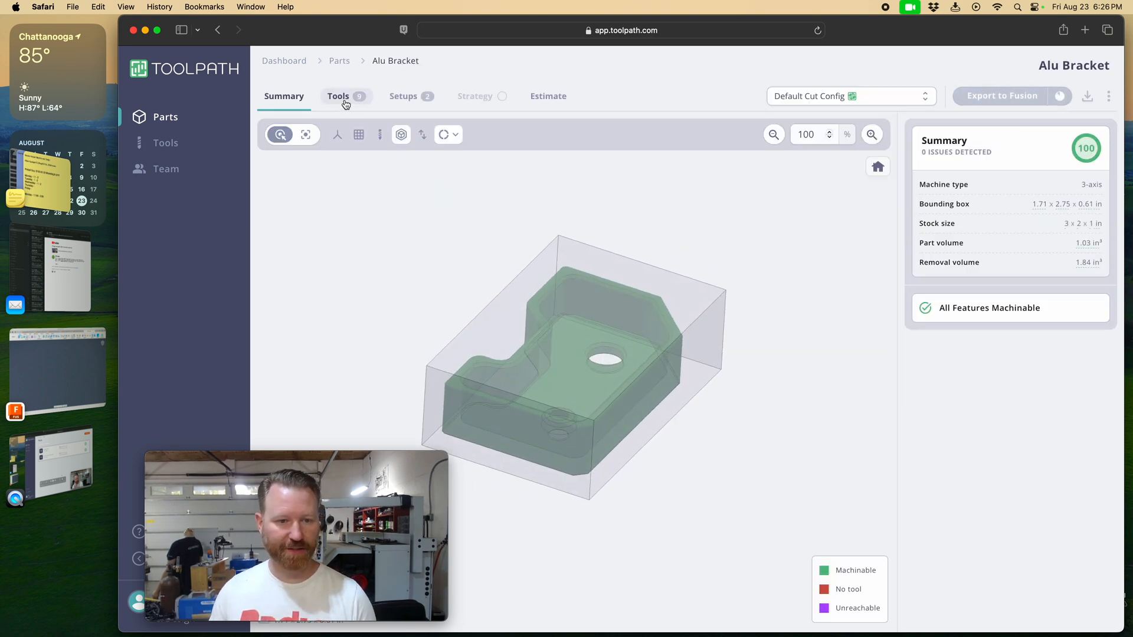
{"action": "left_click", "coordinate": [338, 96]}
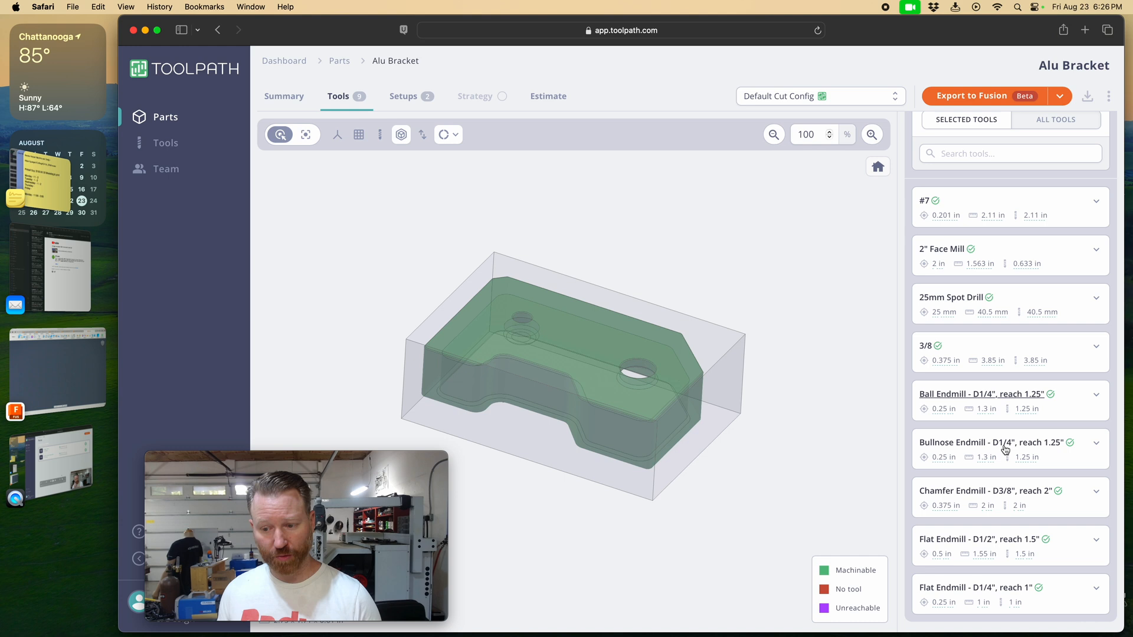
{"action": "left_click", "coordinate": [403, 96]}
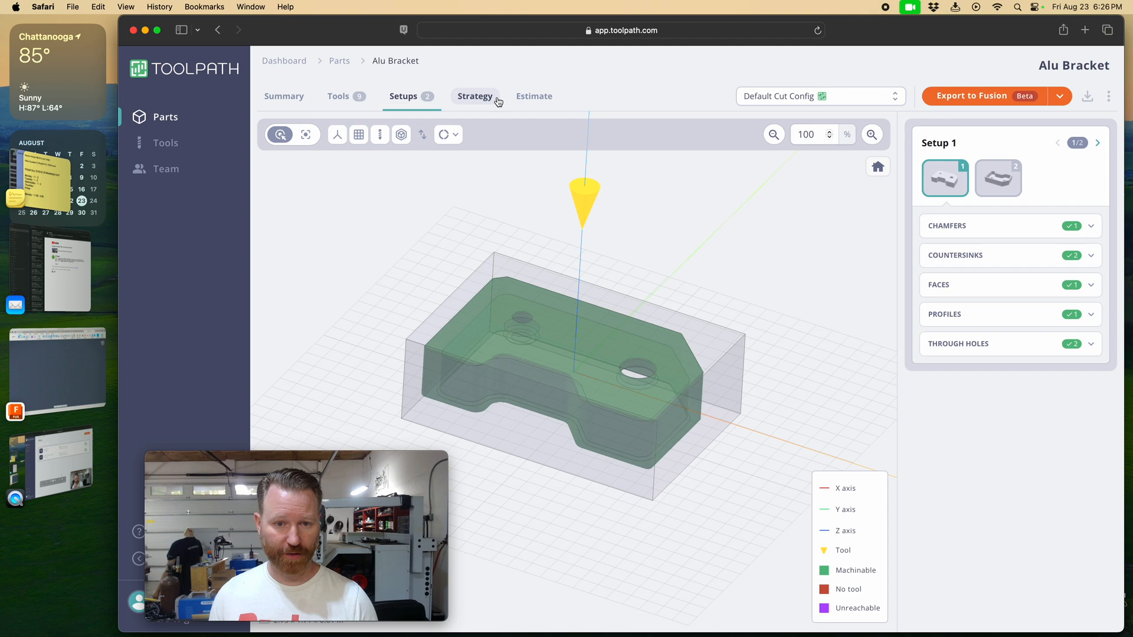
{"action": "left_click", "coordinate": [475, 96]}
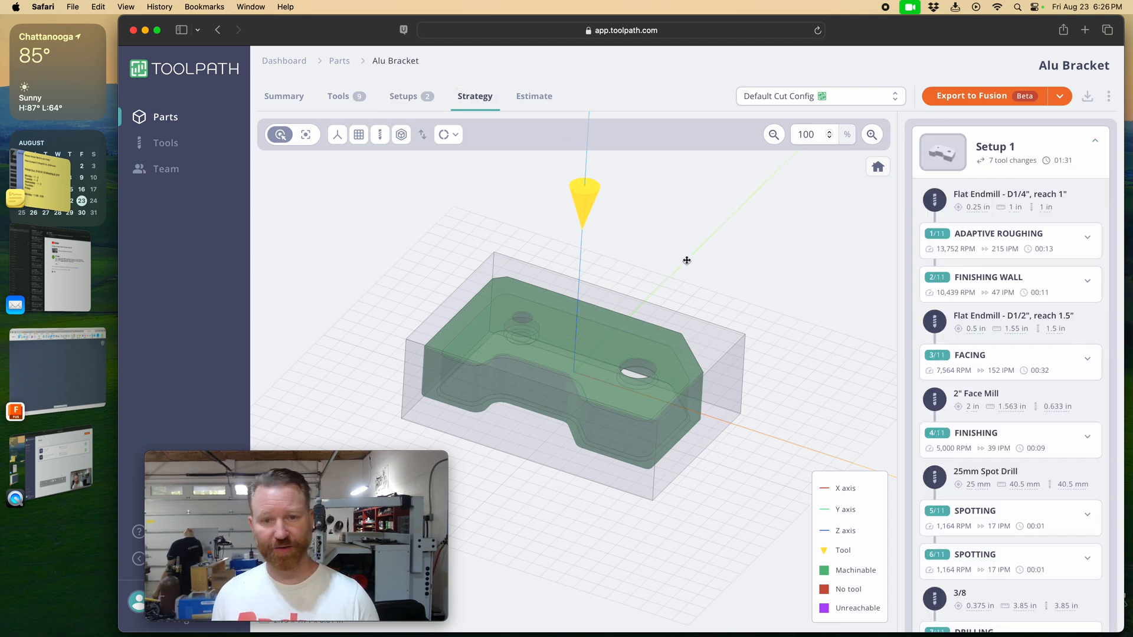
{"action": "mouse_move", "coordinate": [537, 105]}
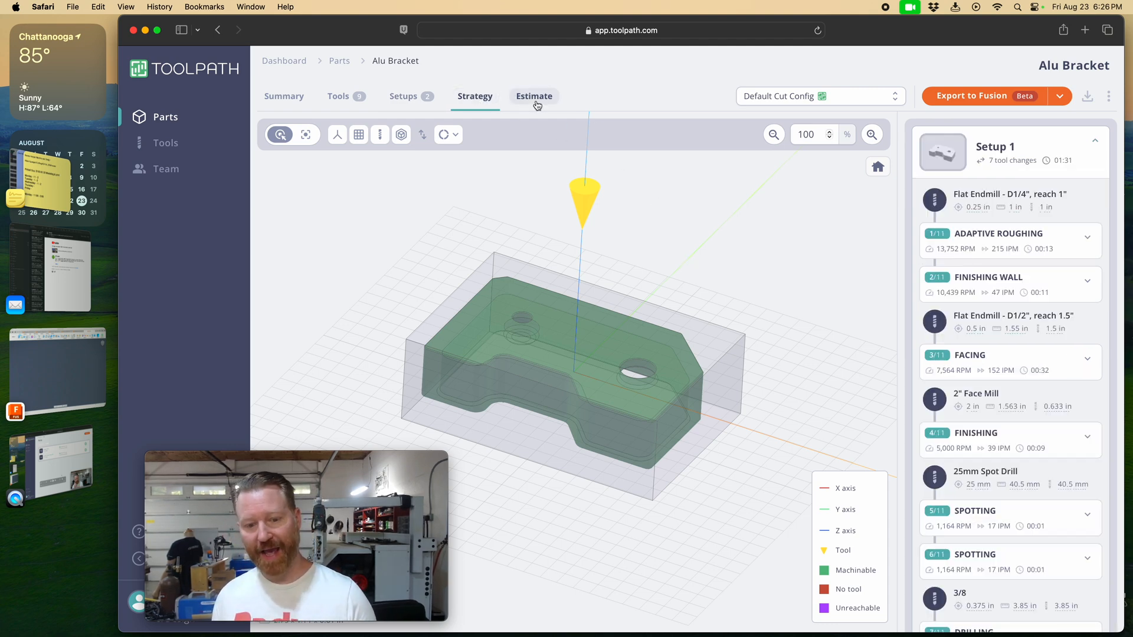
Set the estimate quantity to 100 ($1,985.70 total) and copy the Fusion part access key
{"action": "left_click", "coordinate": [535, 96]}
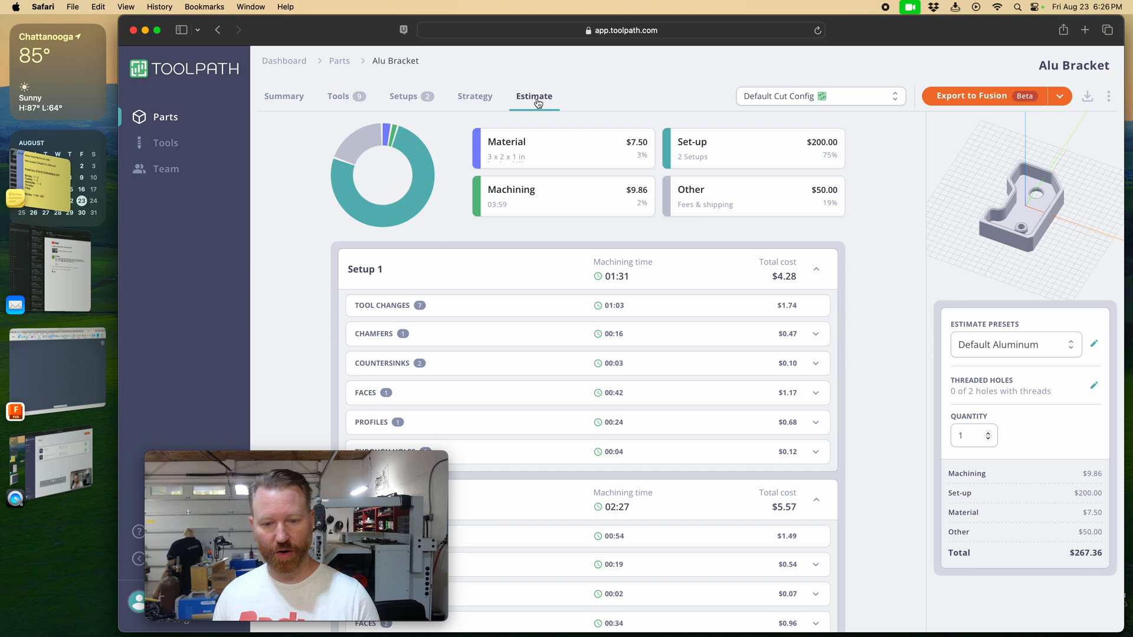
{"action": "scroll", "scroll_direction": "down", "scroll_amount": 3}
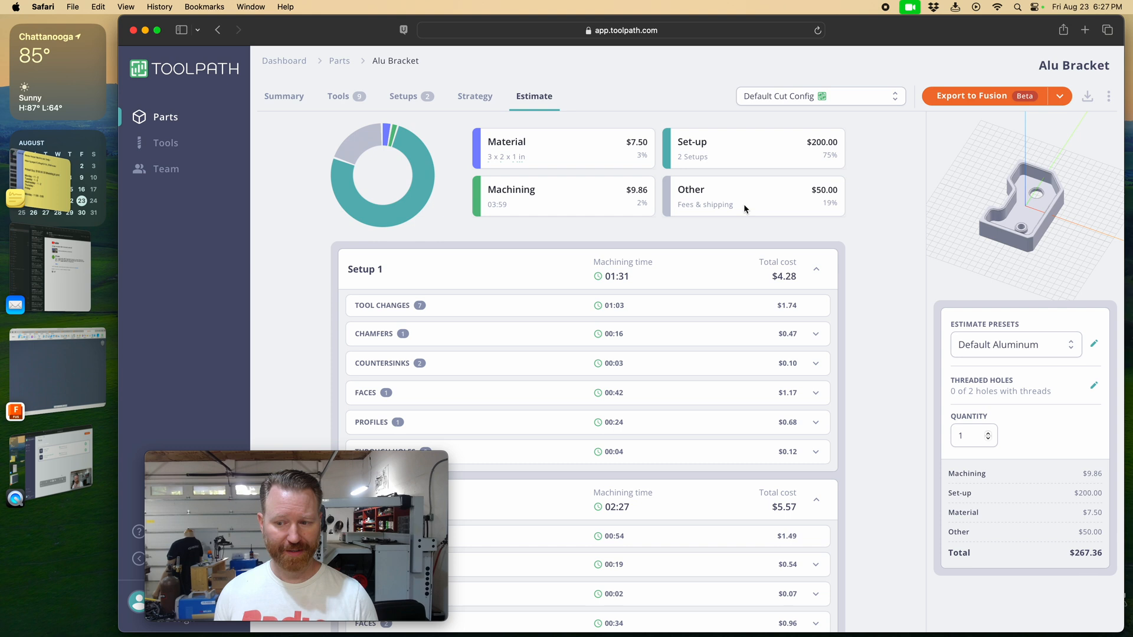
{"action": "left_click", "coordinate": [966, 435]}
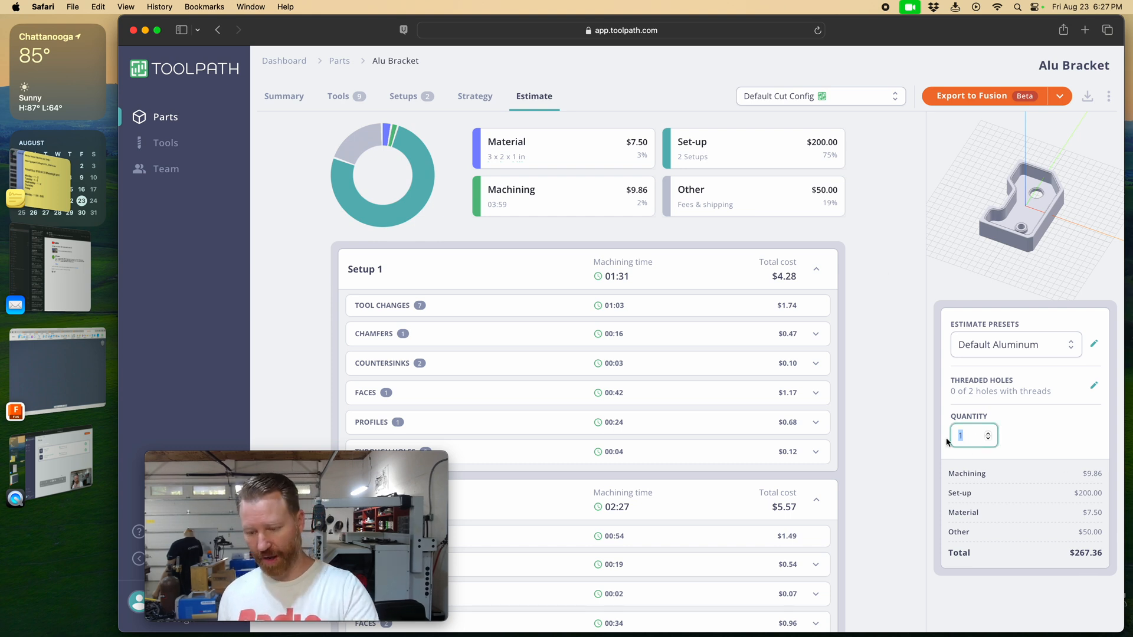
{"action": "type", "text": "25"}
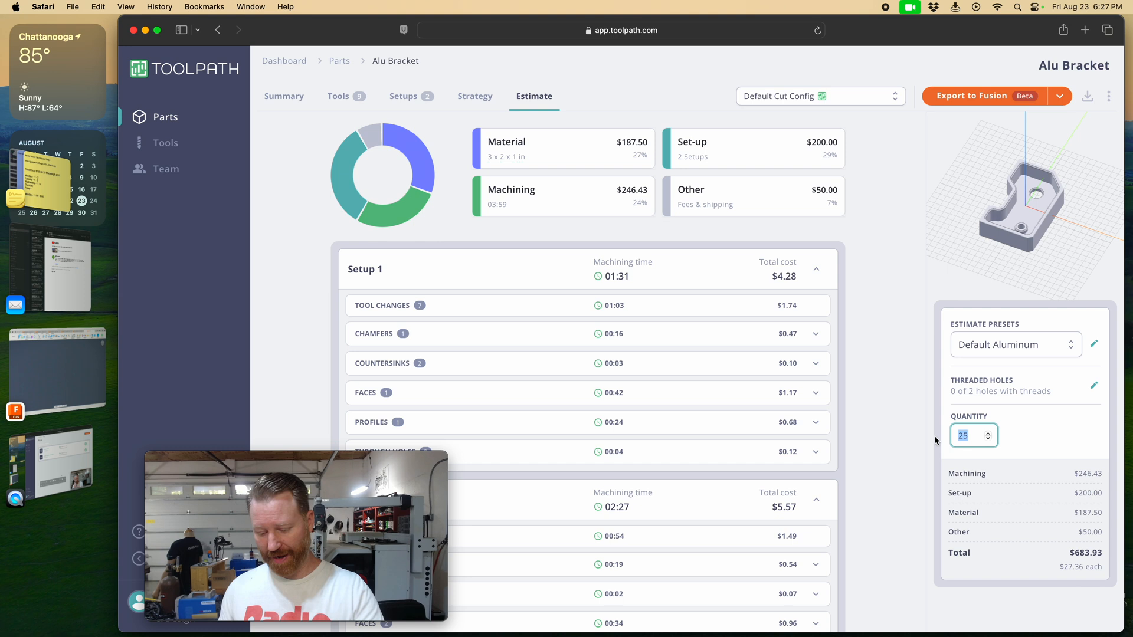
{"action": "type", "text": "5000"}
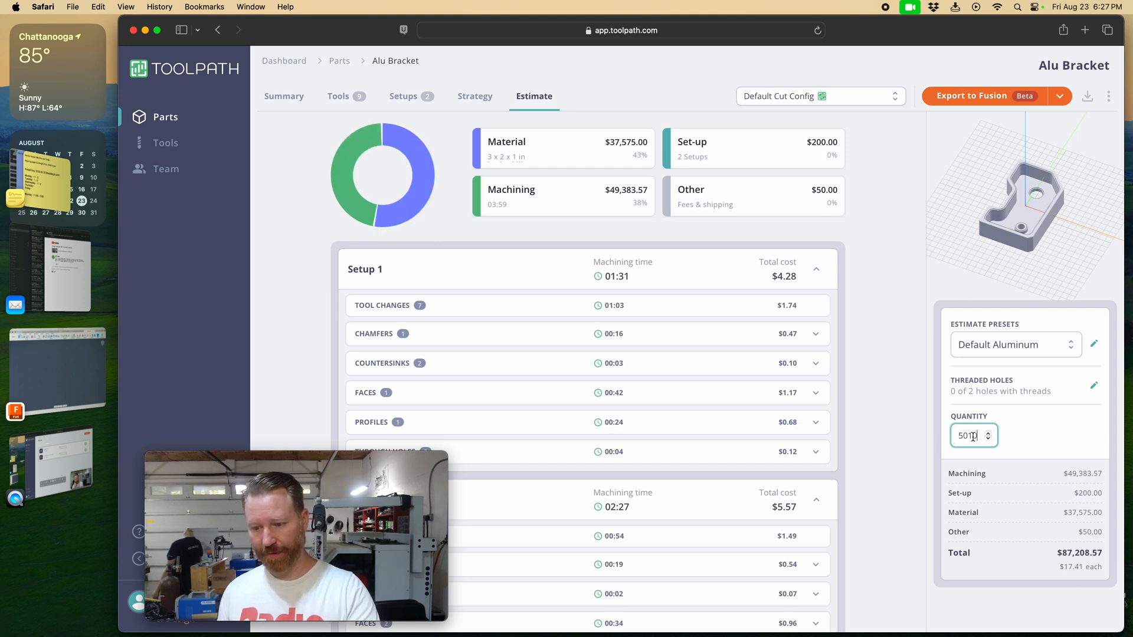
{"action": "type", "text": "100"}
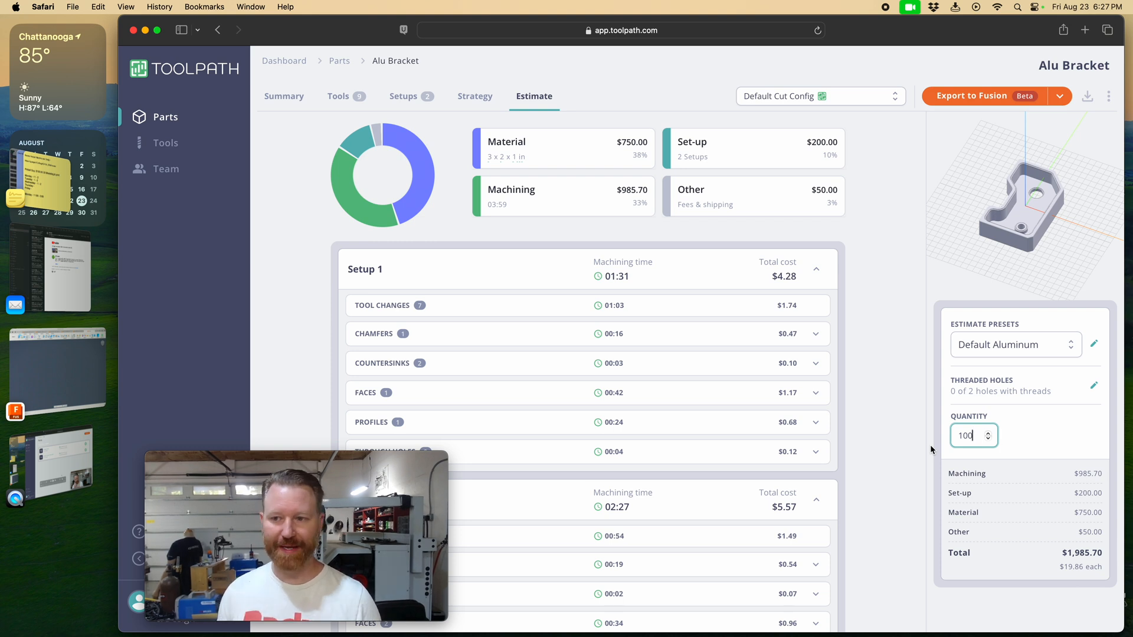
{"action": "left_click", "coordinate": [1059, 96]}
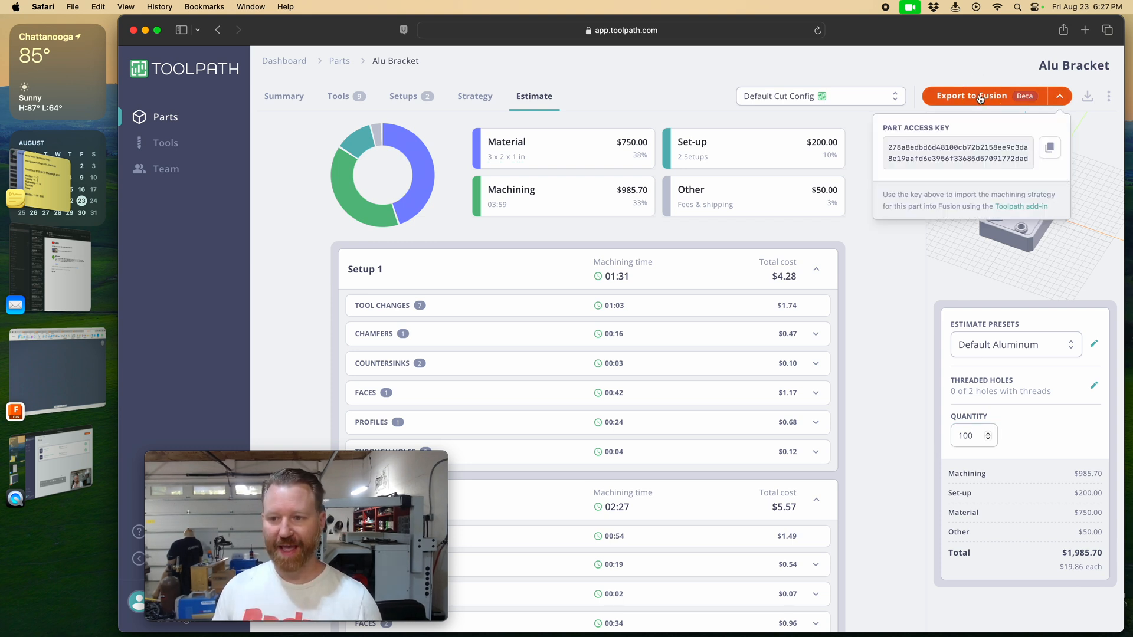
{"action": "left_click", "coordinate": [1050, 147]}
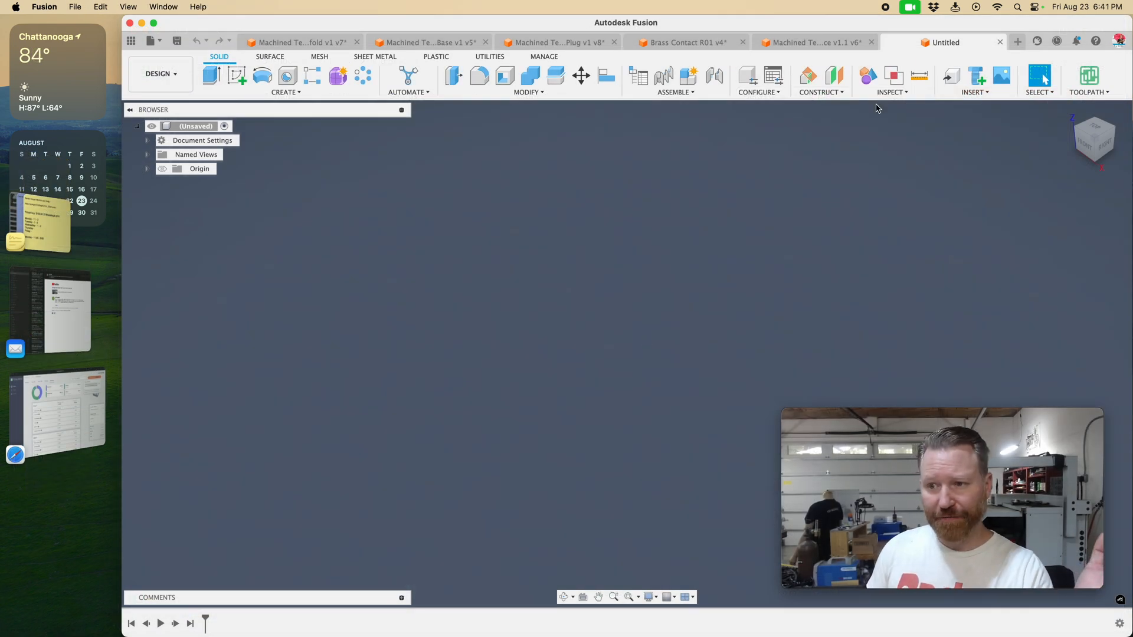
Import the Alu Bracket program through TOOLPATH > Import Program using the pasted key
{"action": "left_click", "coordinate": [1092, 81]}
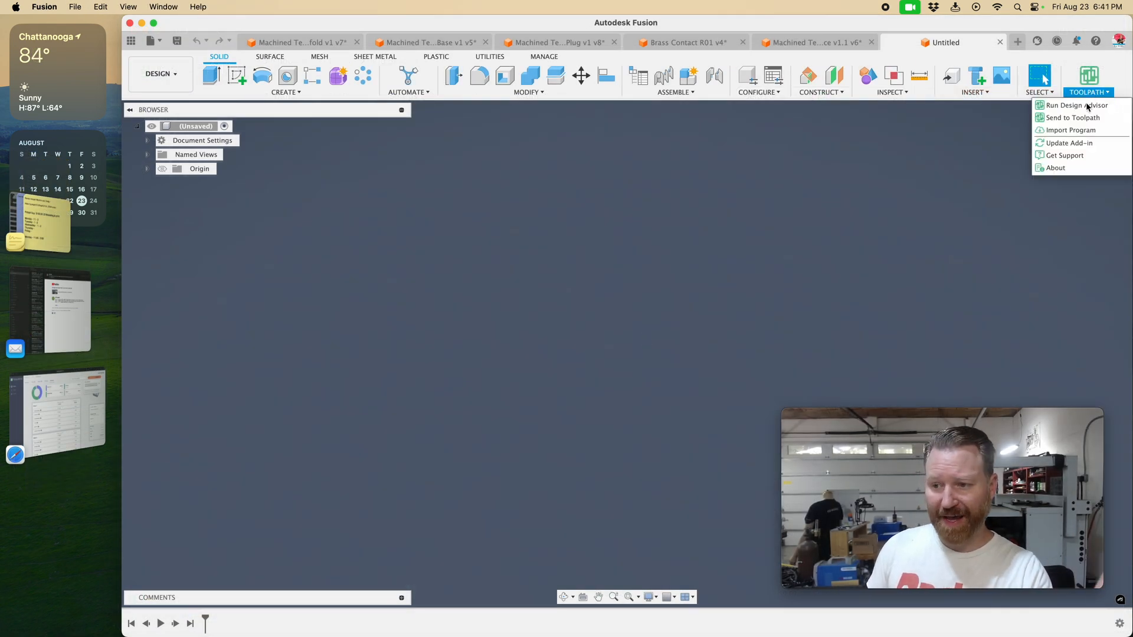
{"action": "mouse_move", "coordinate": [1070, 130]}
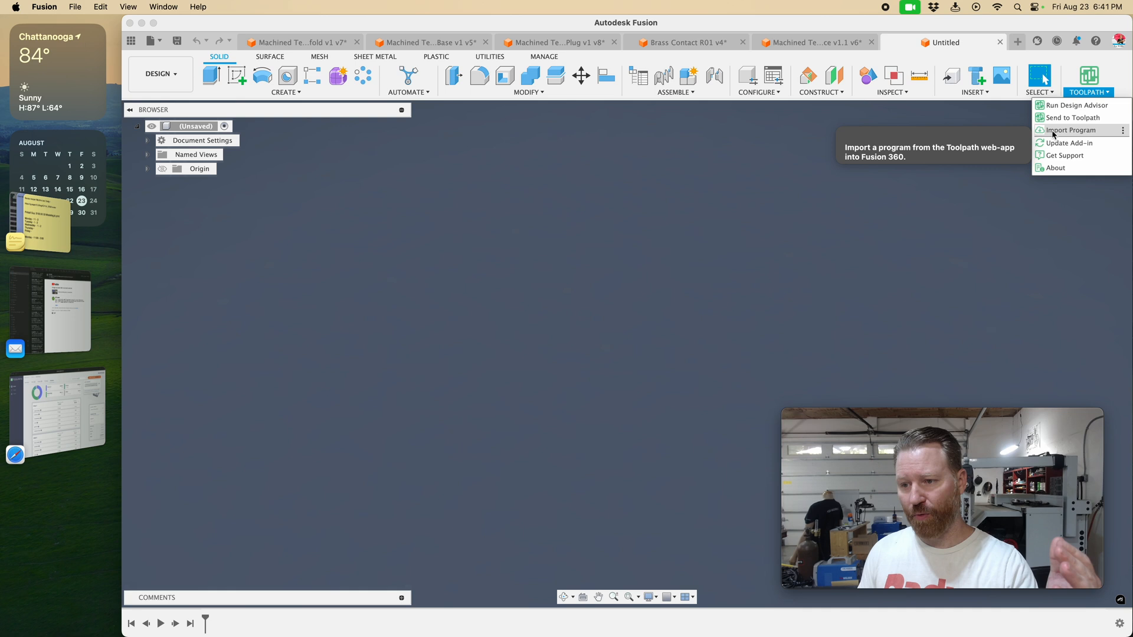
{"action": "left_click", "coordinate": [1070, 129]}
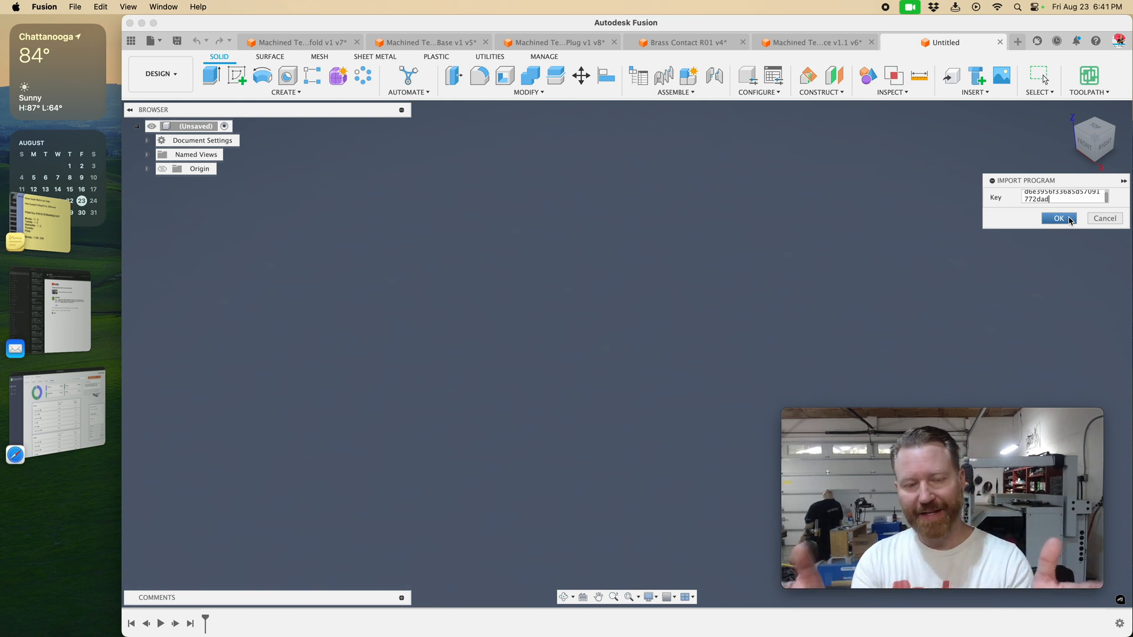
{"action": "left_click", "coordinate": [1058, 218]}
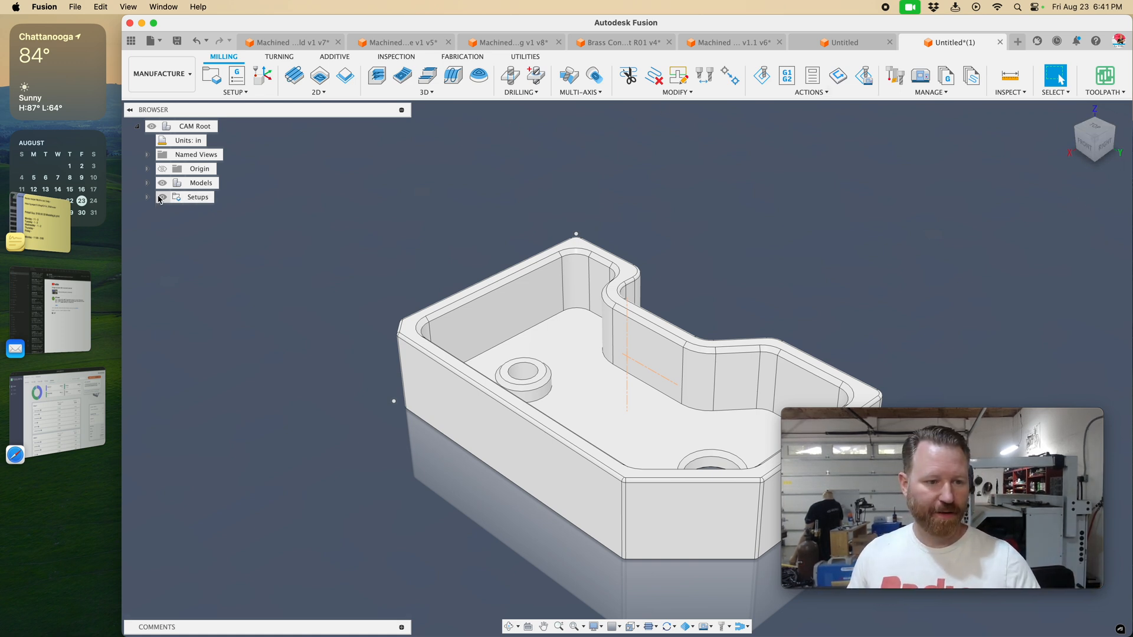
Expand Setups and AutoSetup 1, and move Finish Facing to the top of its operations
{"action": "left_click", "coordinate": [148, 197]}
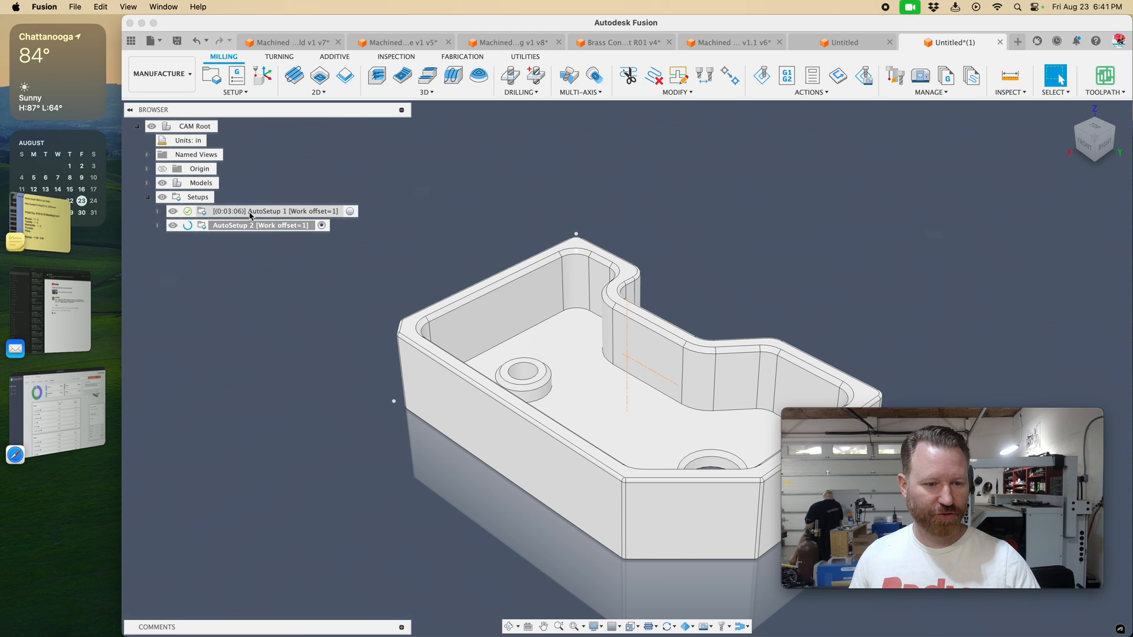
{"action": "left_click", "coordinate": [282, 211]}
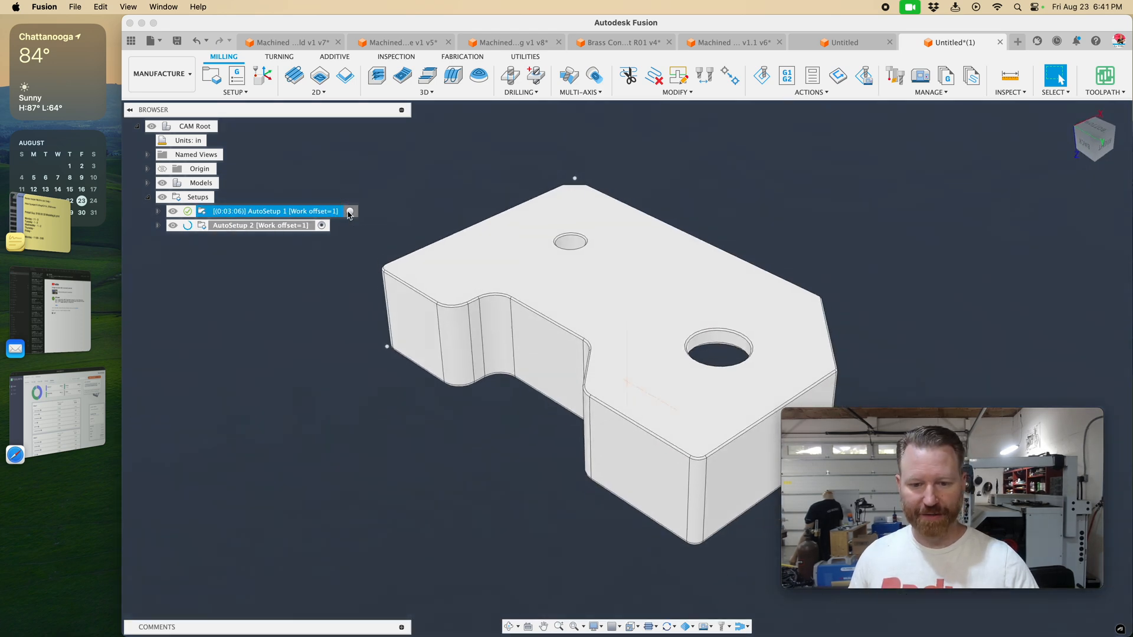
{"action": "left_click", "coordinate": [157, 225]}
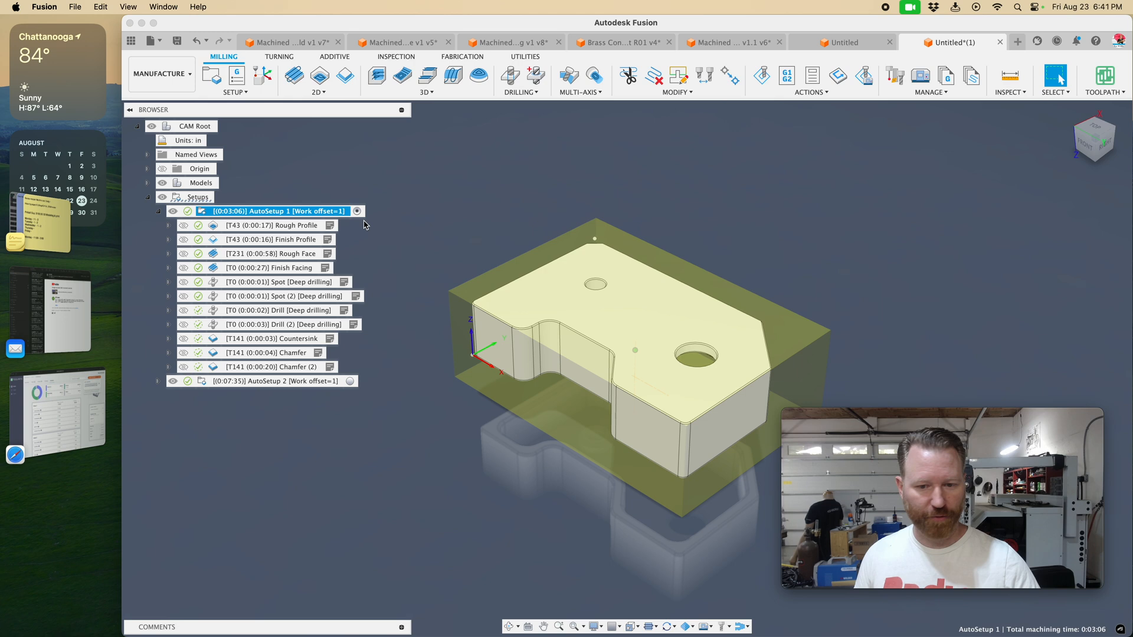
{"action": "left_click", "coordinate": [275, 225]}
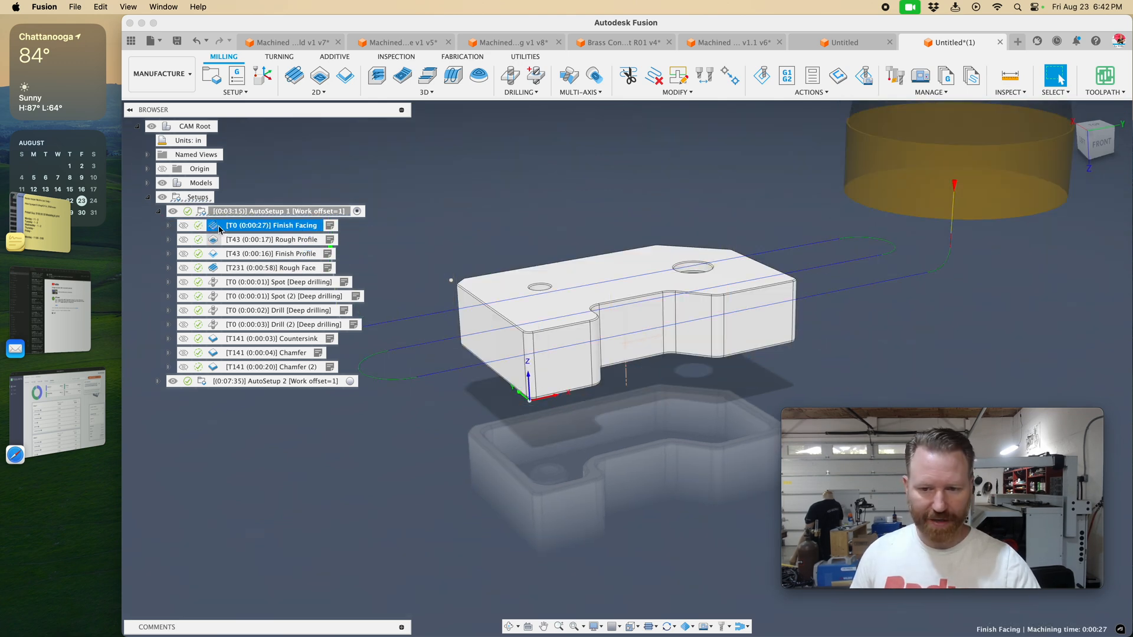
Regenerate Finish Facing (1:50) and open Finish Profile's 2D Contour Linking settings
{"action": "double_click", "coordinate": [267, 225]}
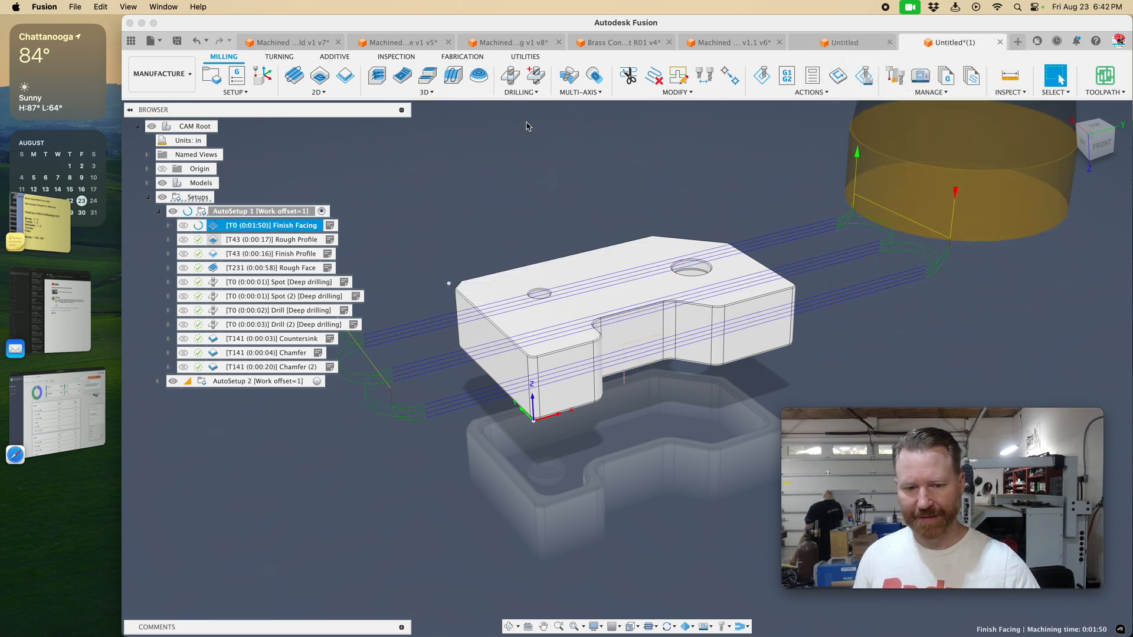
{"action": "left_click", "coordinate": [283, 240]}
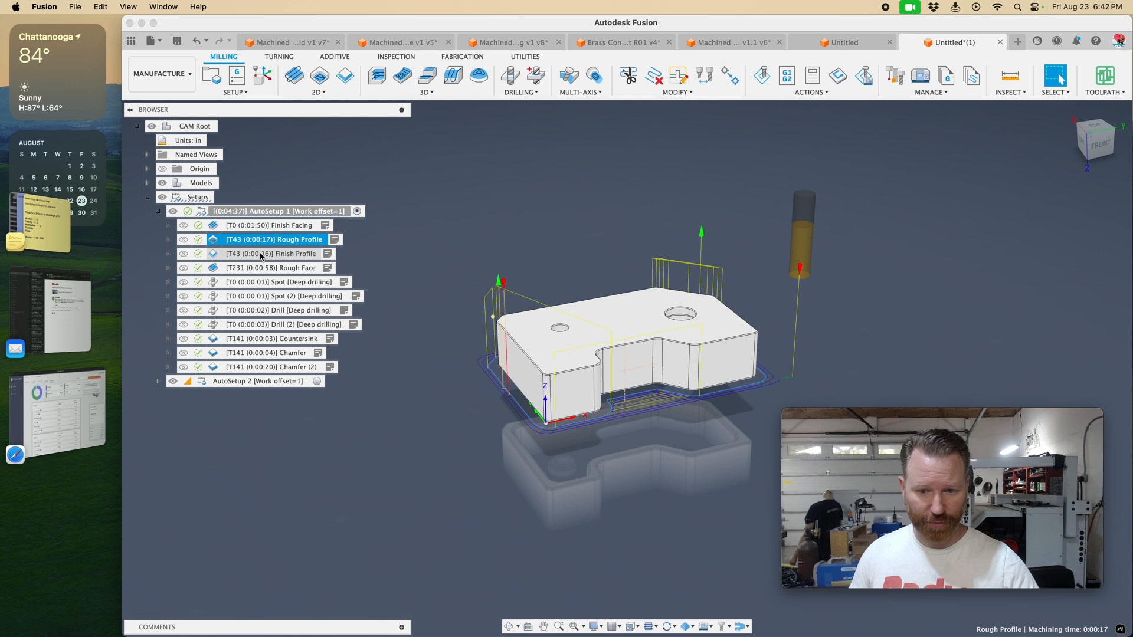
{"action": "left_click", "coordinate": [286, 253]}
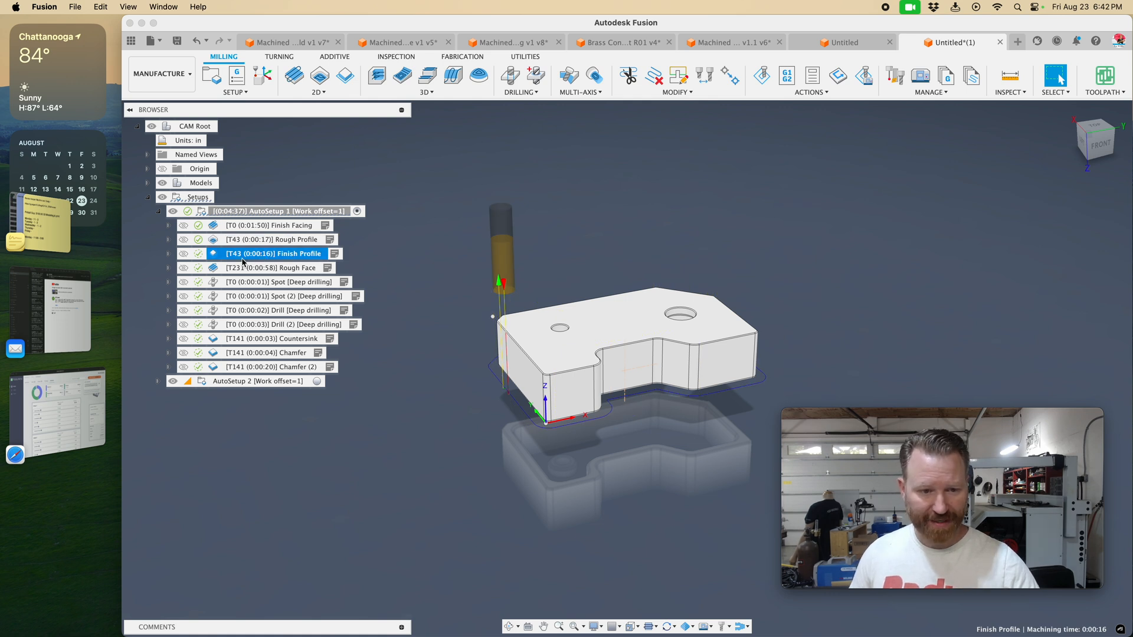
{"action": "double_click", "coordinate": [287, 253]}
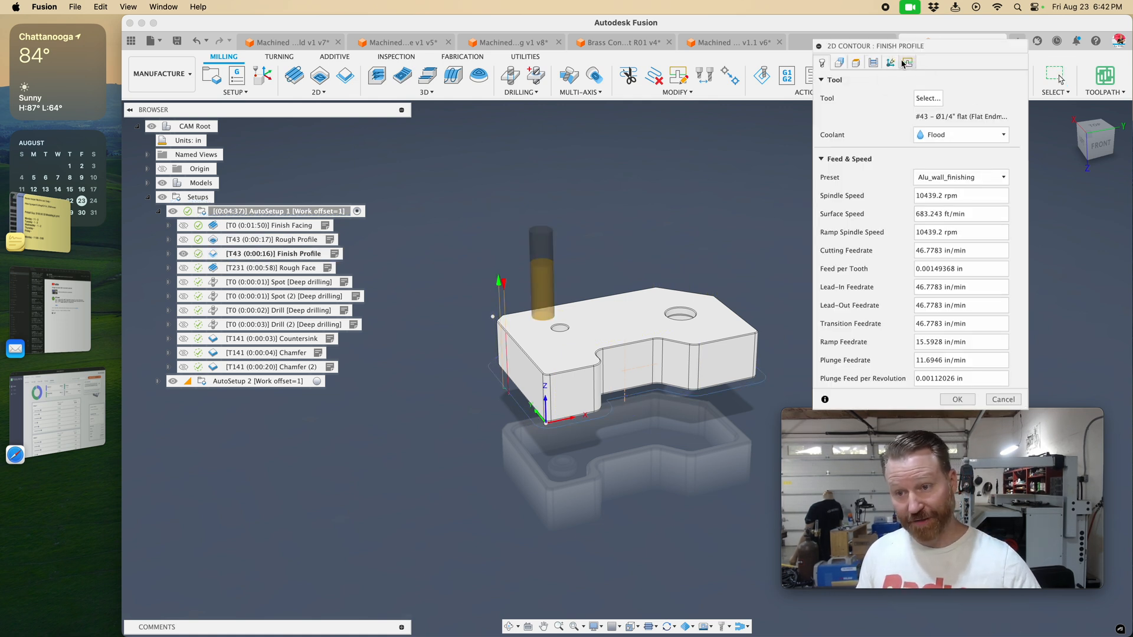
{"action": "left_click", "coordinate": [890, 62]}
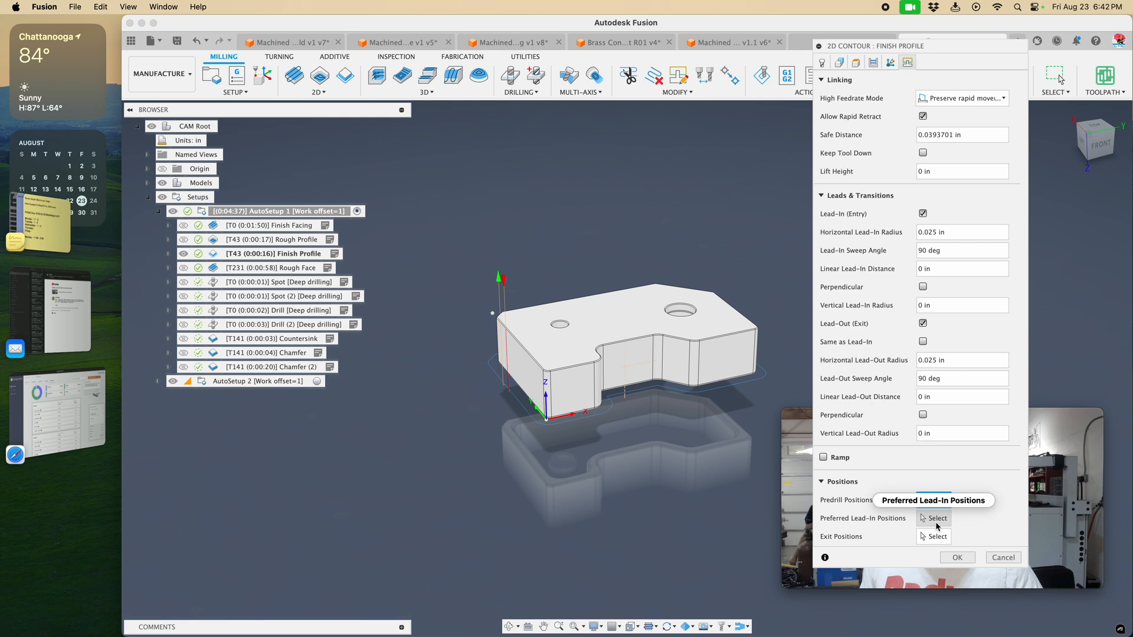
{"action": "left_click", "coordinate": [934, 518]}
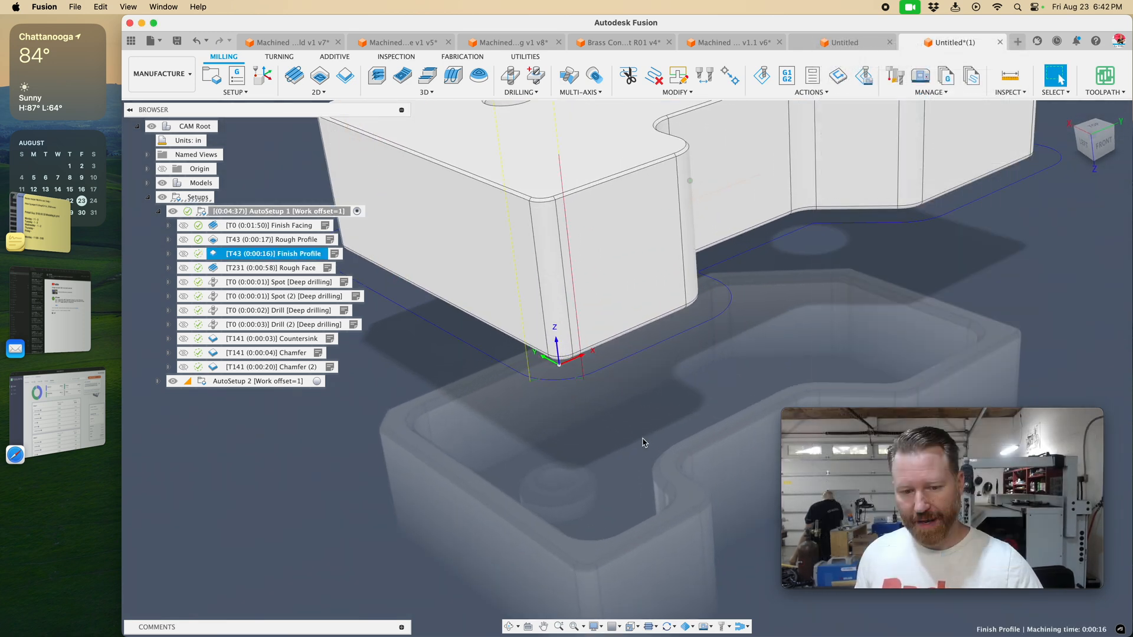
Delete Rough Face, Spot and Spot (2) from AutoSetup 1
{"action": "left_click", "coordinate": [278, 268]}
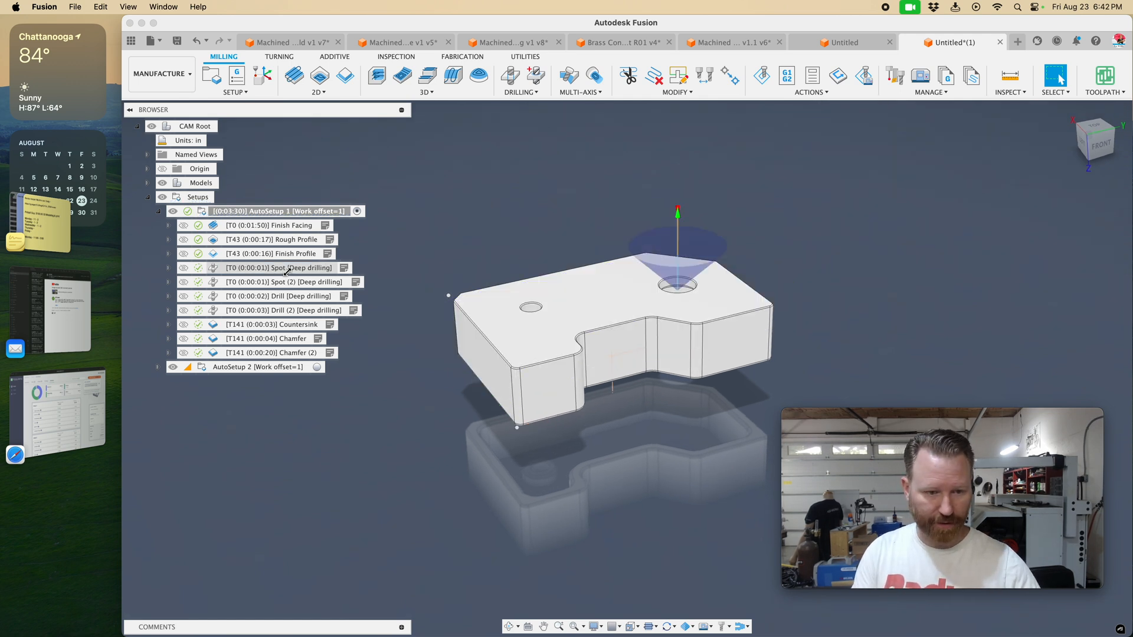
{"action": "left_click", "coordinate": [281, 268]}
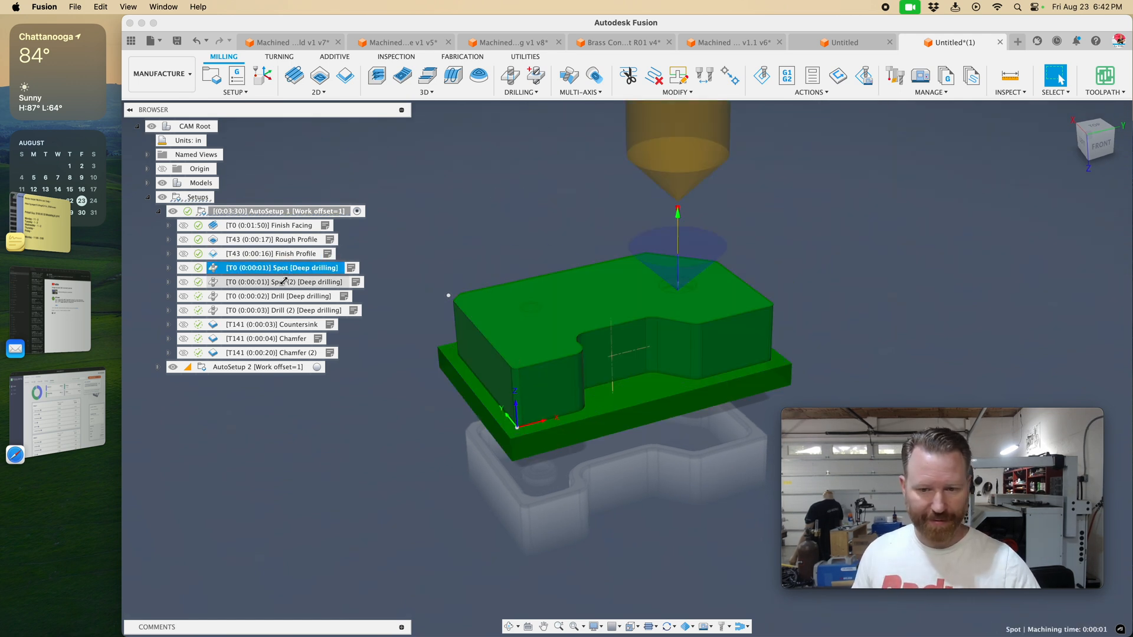
{"action": "left_click", "coordinate": [285, 283]}
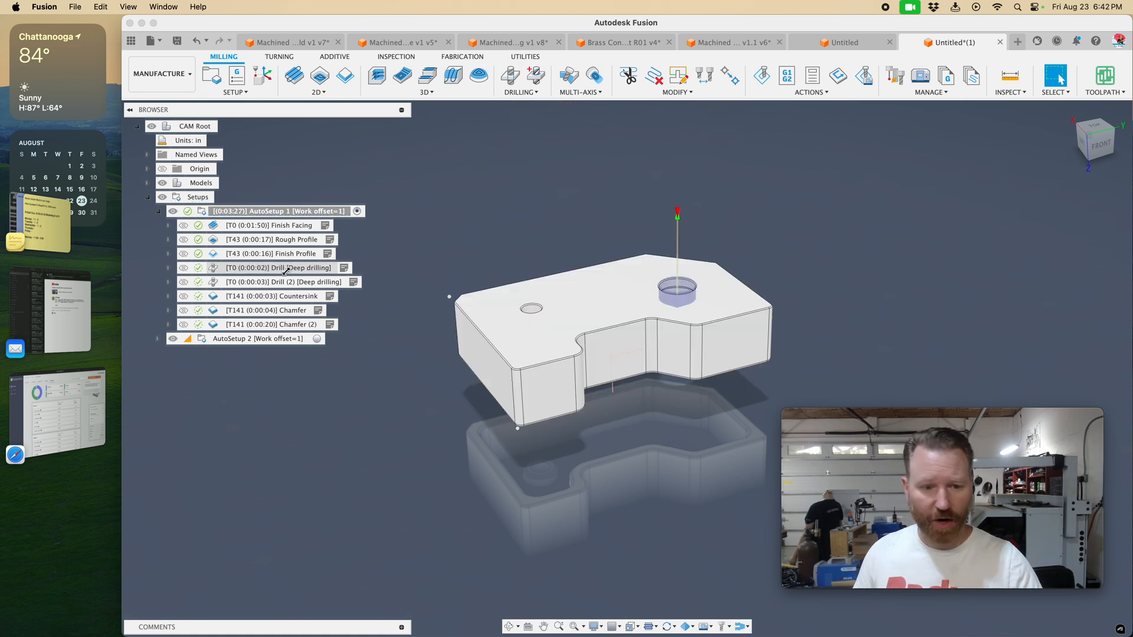
Review the Drill (2), Countersink and Chamfer toolpaths, then collapse AutoSetup 1
{"action": "left_click", "coordinate": [284, 281]}
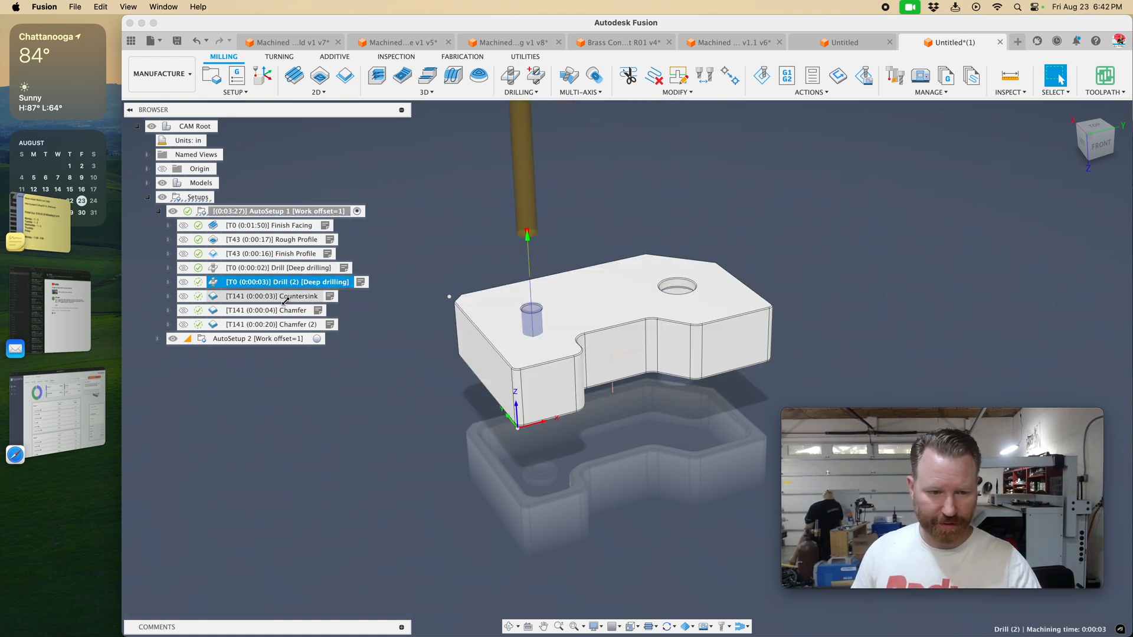
{"action": "left_click", "coordinate": [288, 296]}
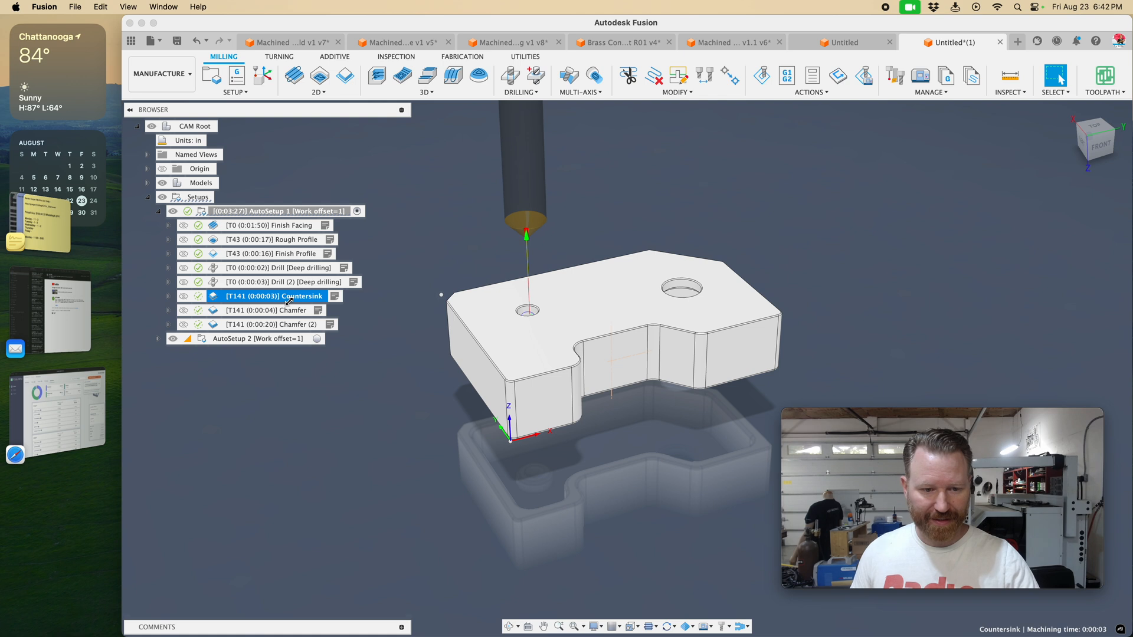
{"action": "left_click", "coordinate": [267, 311]}
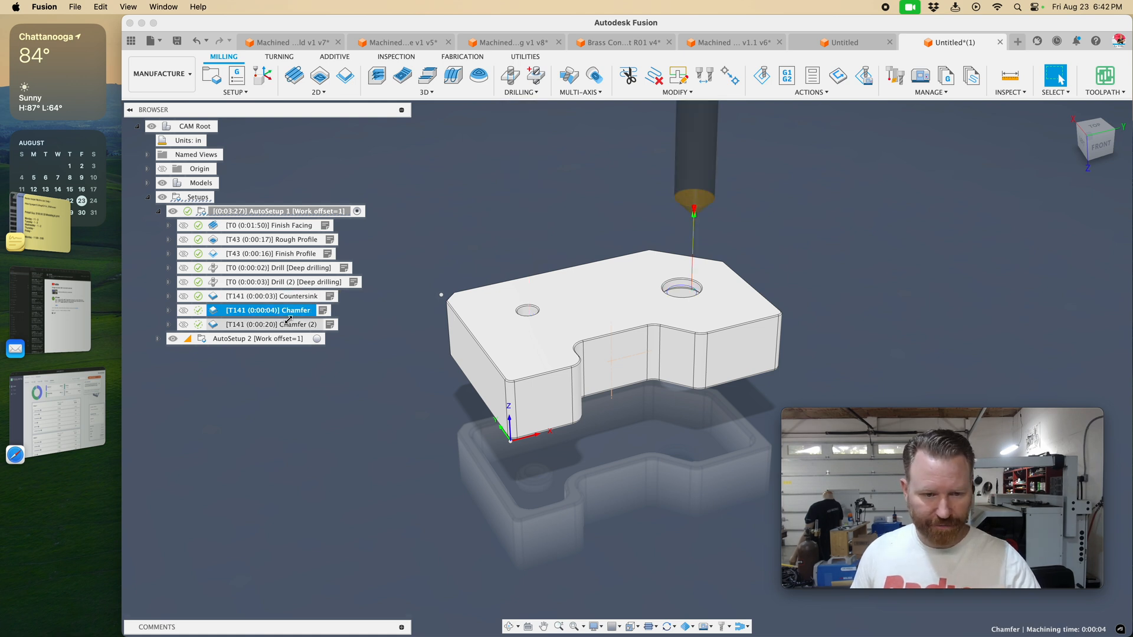
{"action": "left_click", "coordinate": [274, 325]}
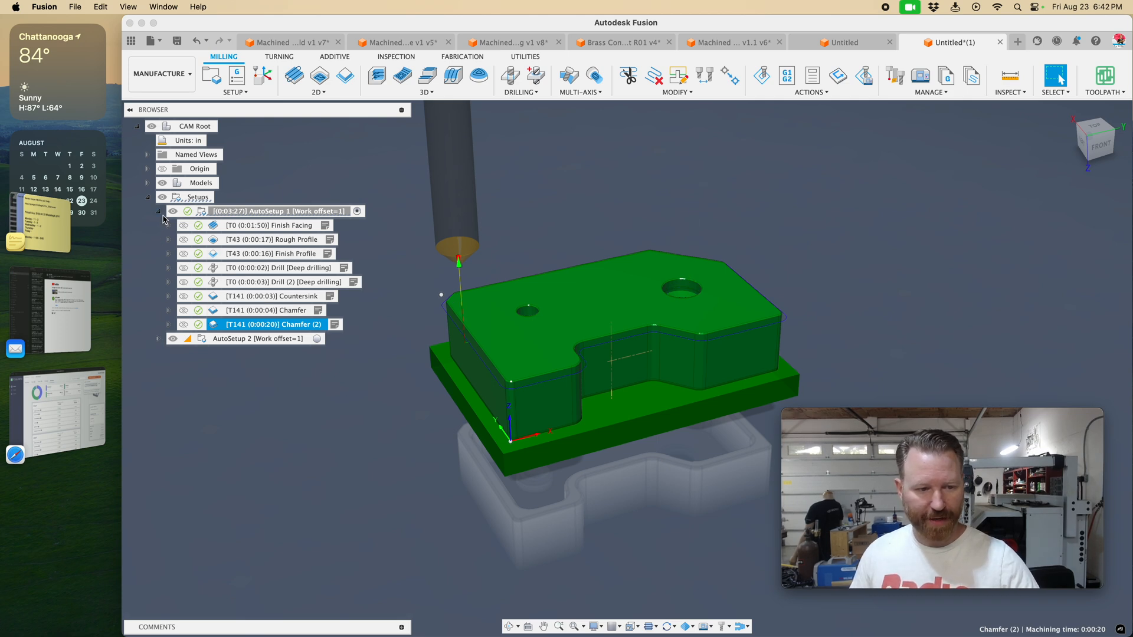
{"action": "left_click", "coordinate": [158, 210]}
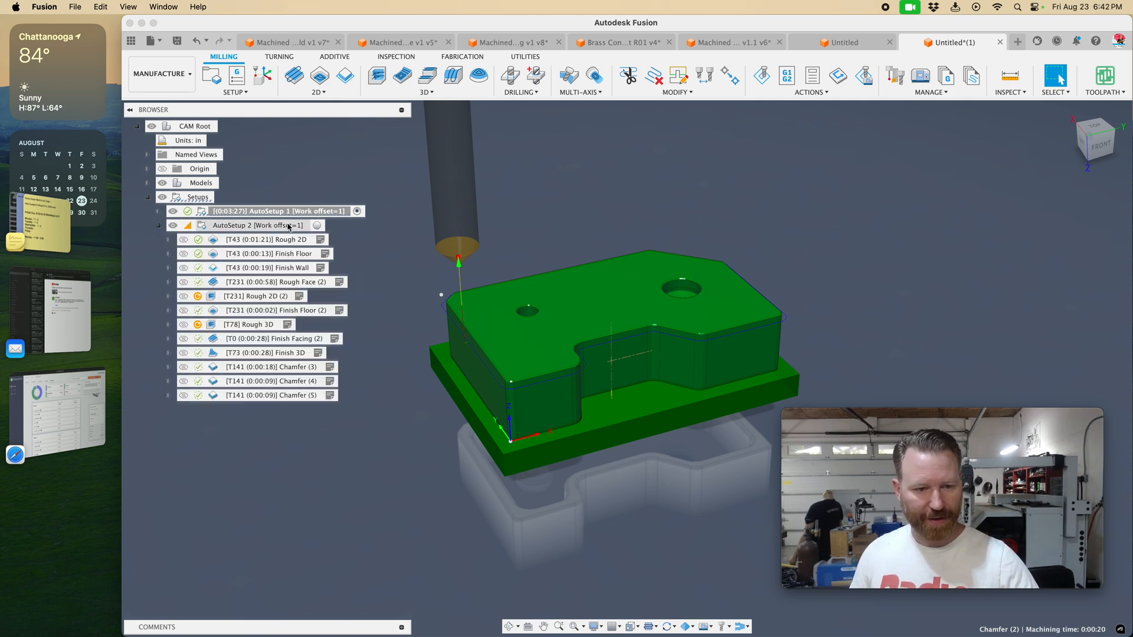
Delete Rough Face (2) and Rough 3D, move Finish Facing (2) first, and edit its Passes
{"action": "left_click", "coordinate": [256, 225]}
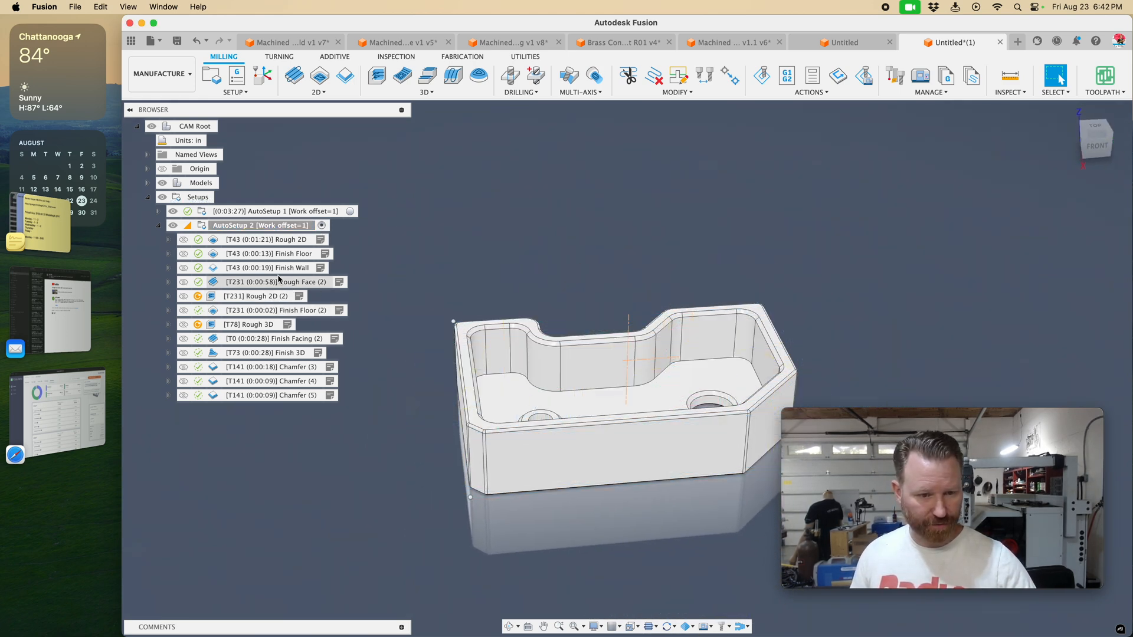
{"action": "left_click", "coordinate": [282, 267]}
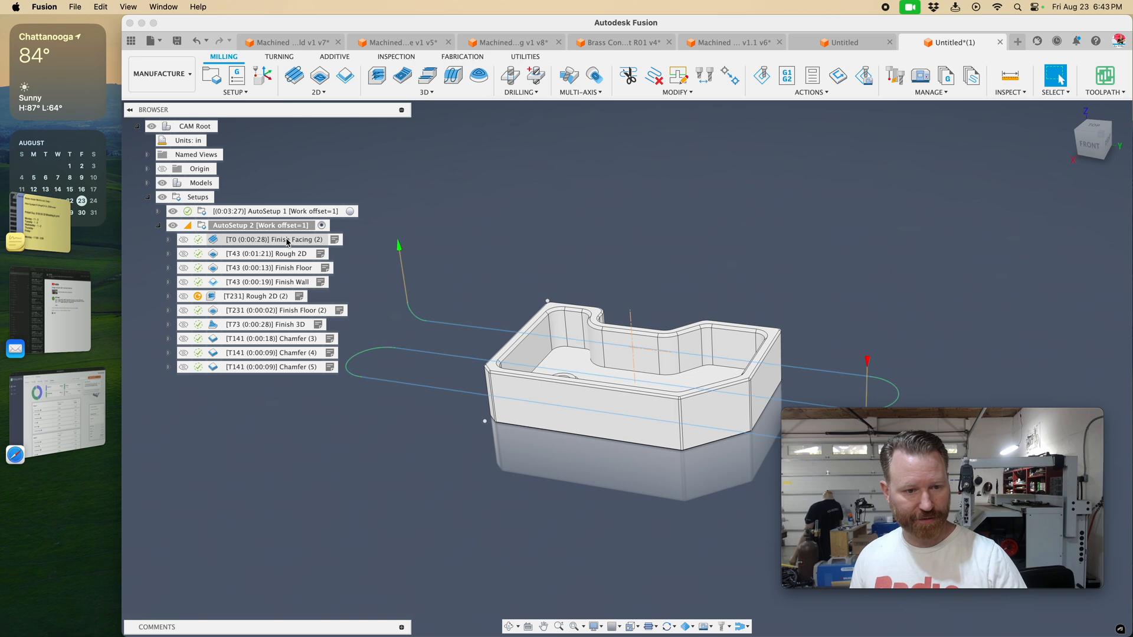
{"action": "double_click", "coordinate": [278, 239]}
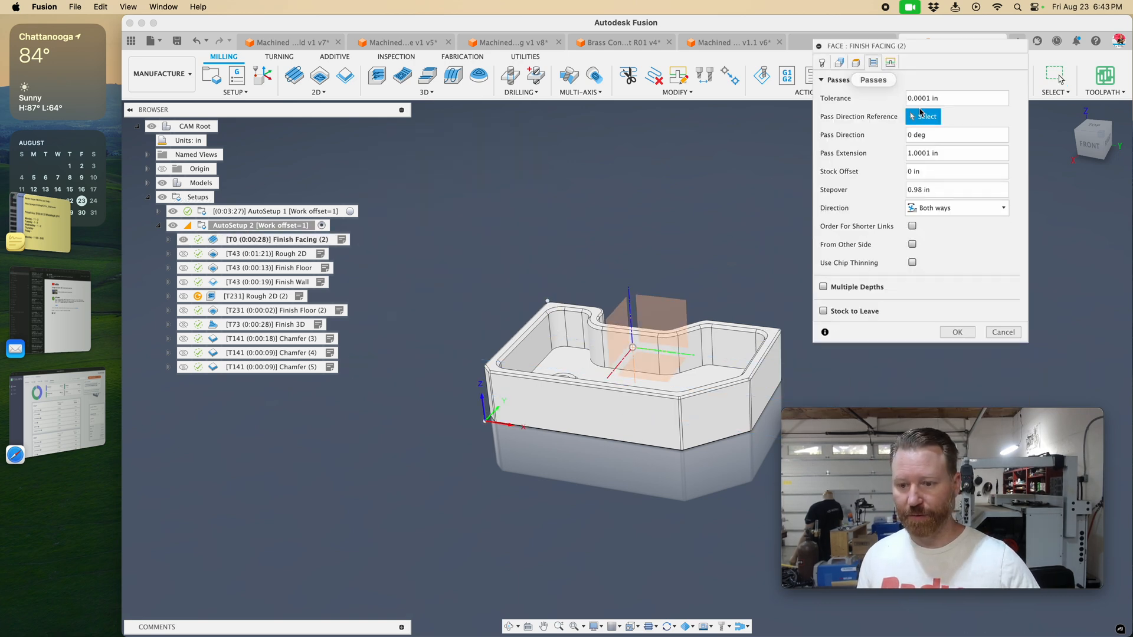
{"action": "left_click", "coordinate": [824, 287]}
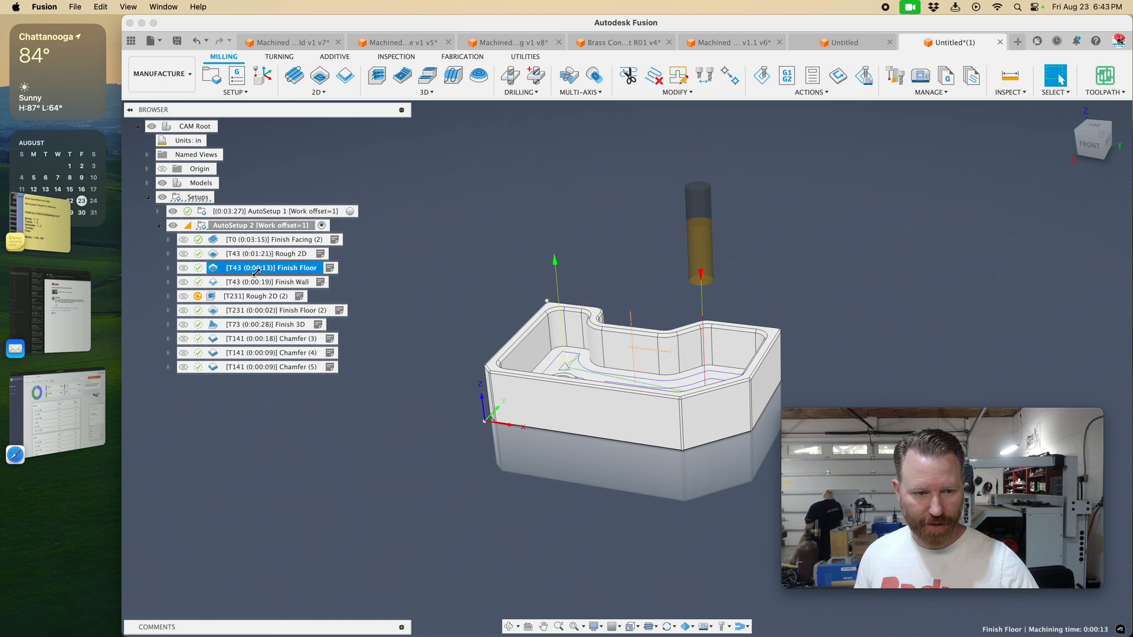
Regenerate Rough 2D (2) and check the Finish 3D and Chamfer (3)–(5) toolpaths
{"action": "left_click", "coordinate": [253, 296]}
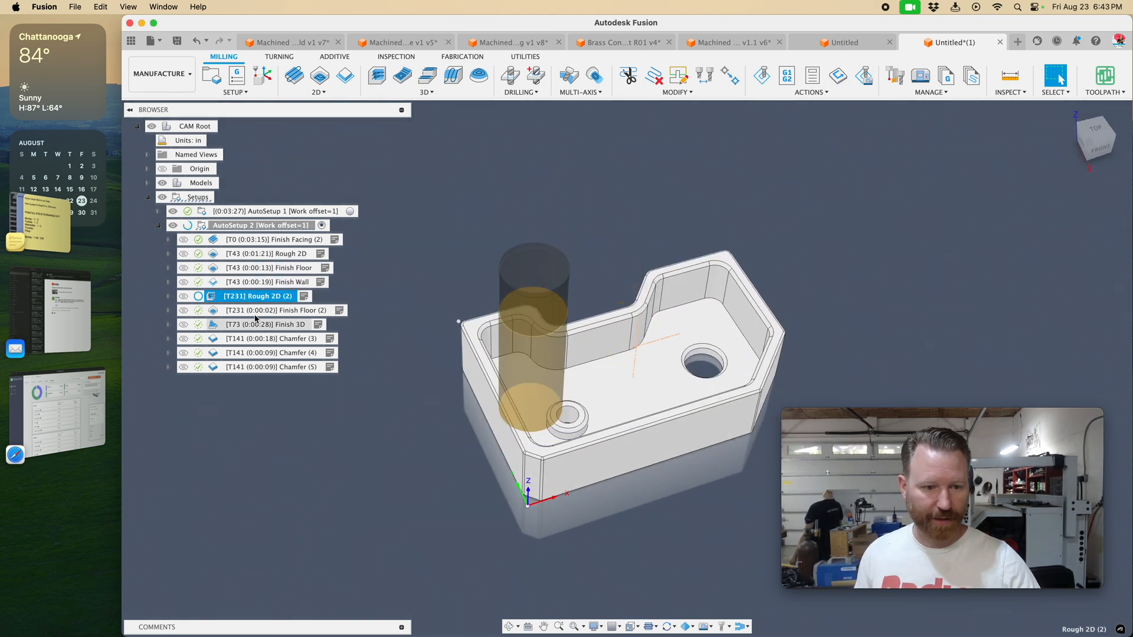
{"action": "left_click", "coordinate": [265, 325]}
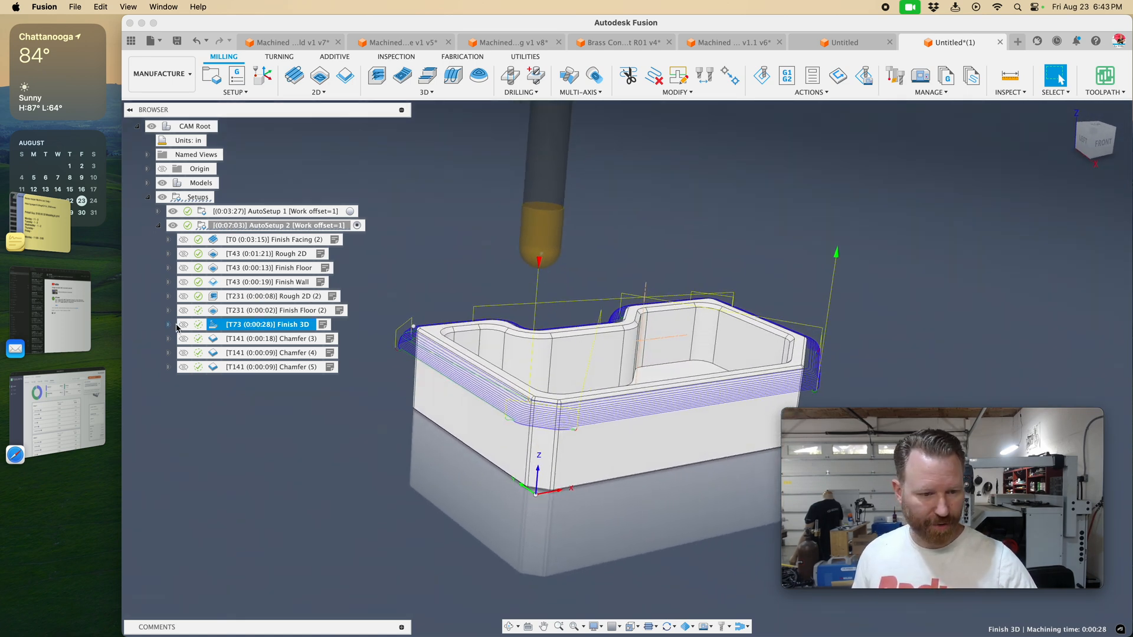
{"action": "left_click", "coordinate": [271, 338]}
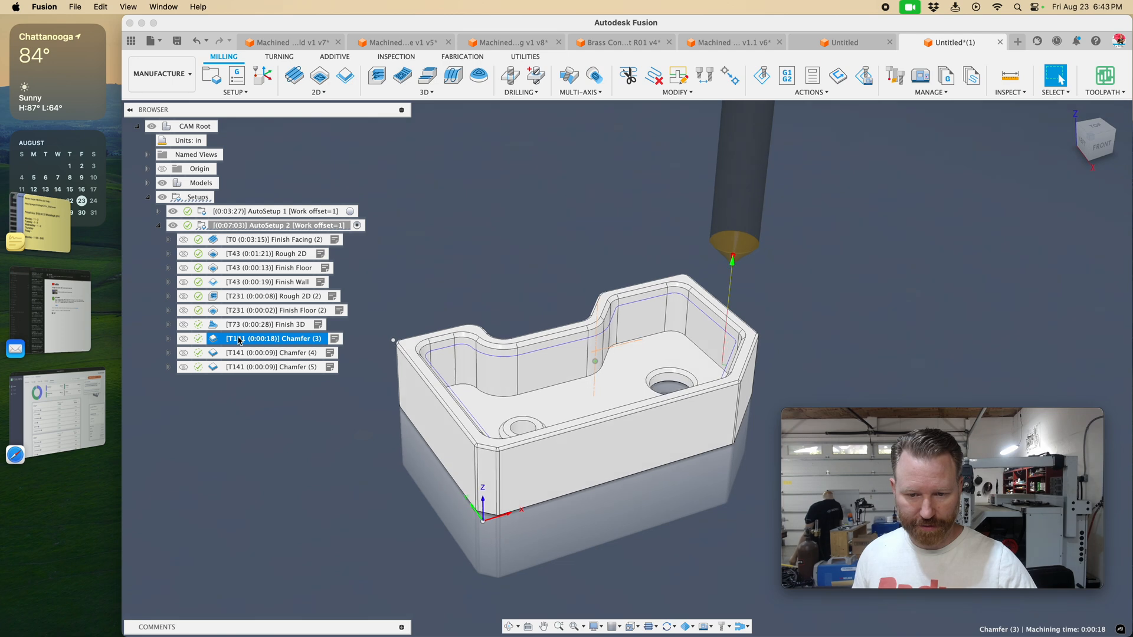
{"action": "left_click", "coordinate": [273, 353]}
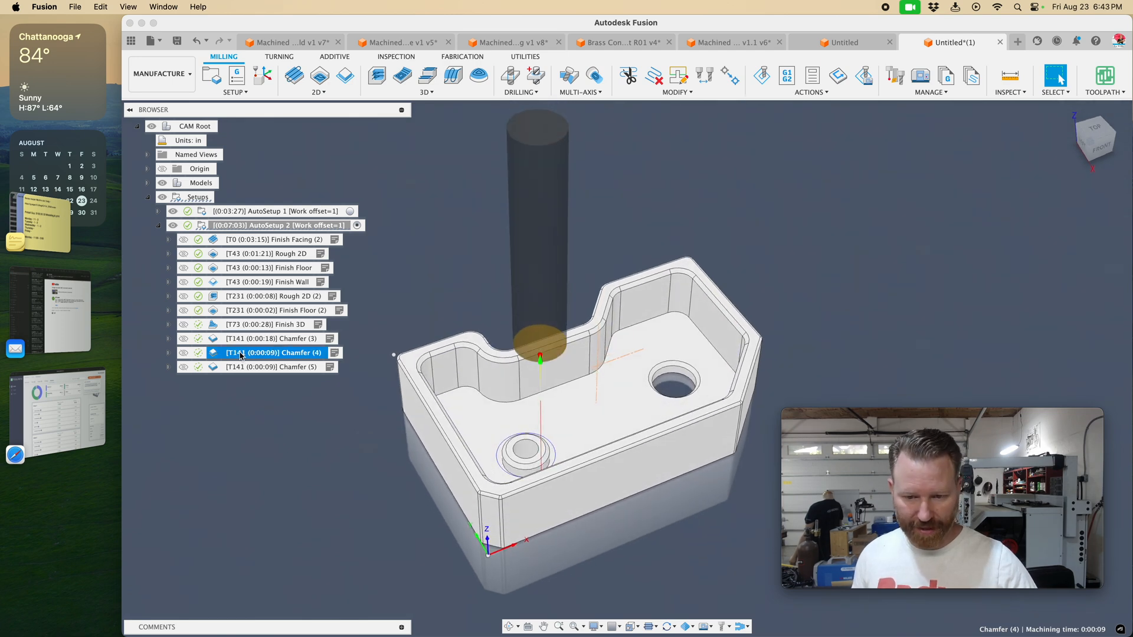
{"action": "left_click", "coordinate": [273, 367]}
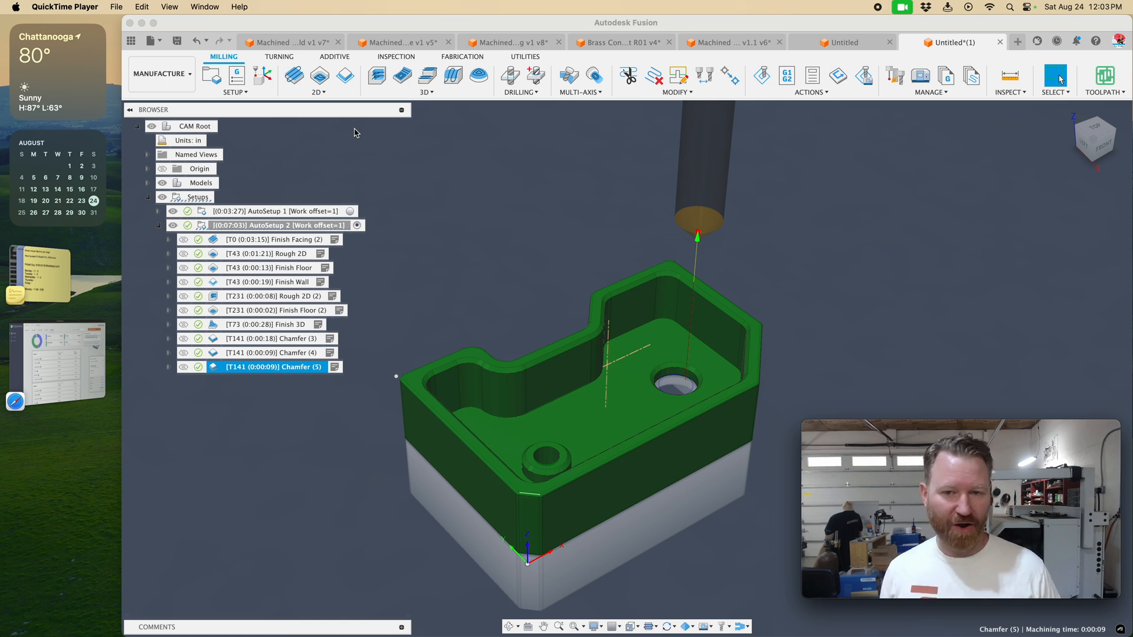
{"action": "mouse_move", "coordinate": [347, 134]}
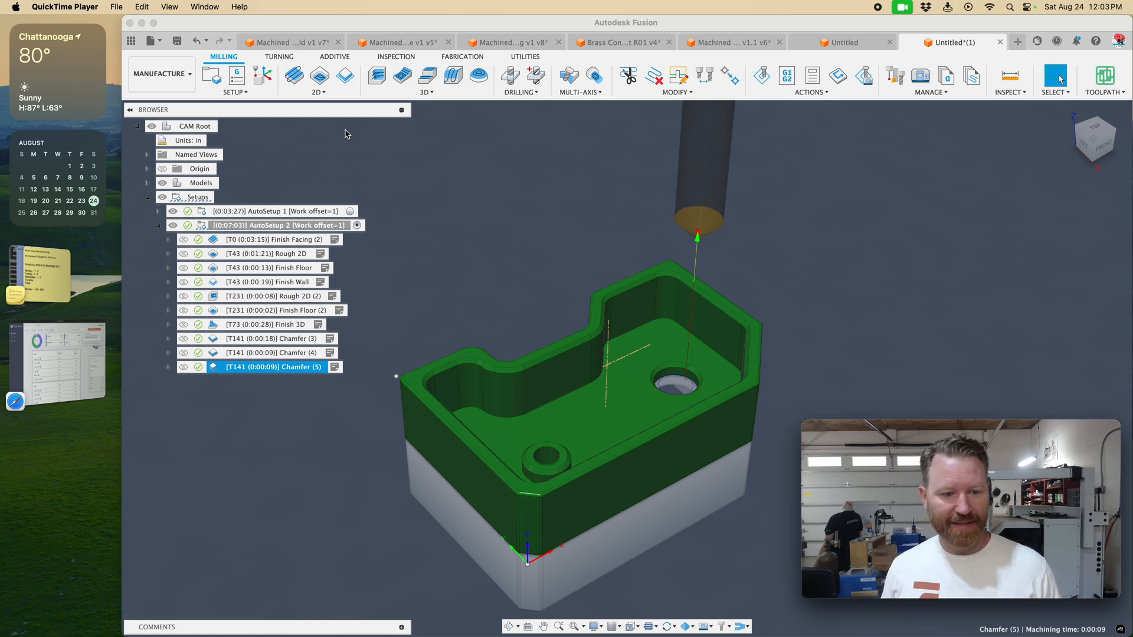
{"action": "left_click", "coordinate": [274, 240]}
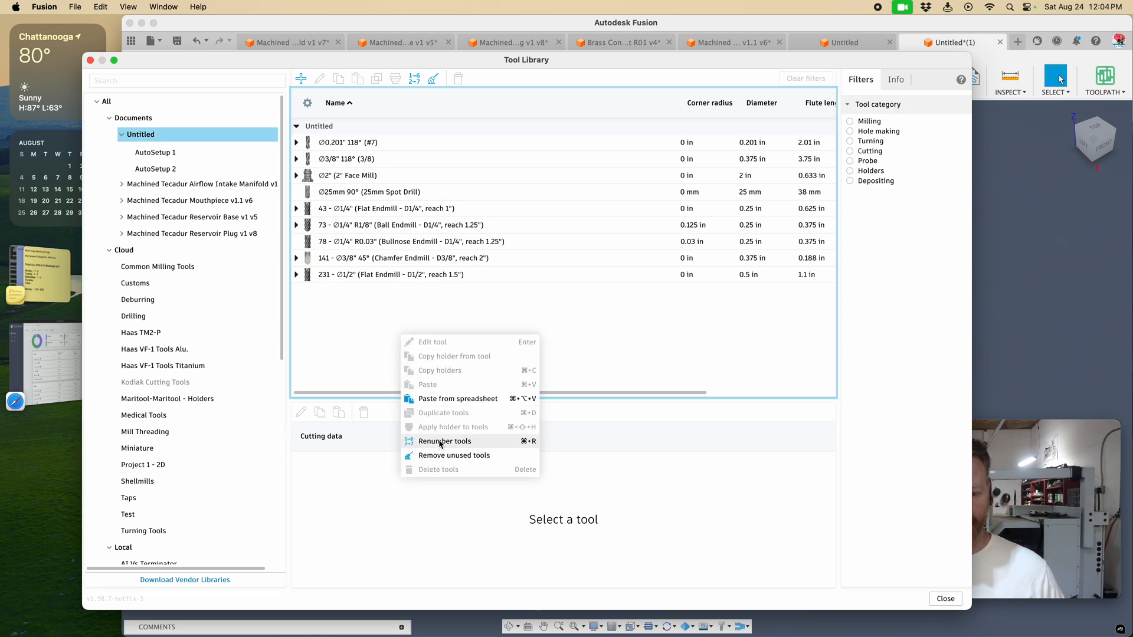
Delete the two unused tools and renumber the remaining tools starting from 1
{"action": "left_click", "coordinate": [438, 469]}
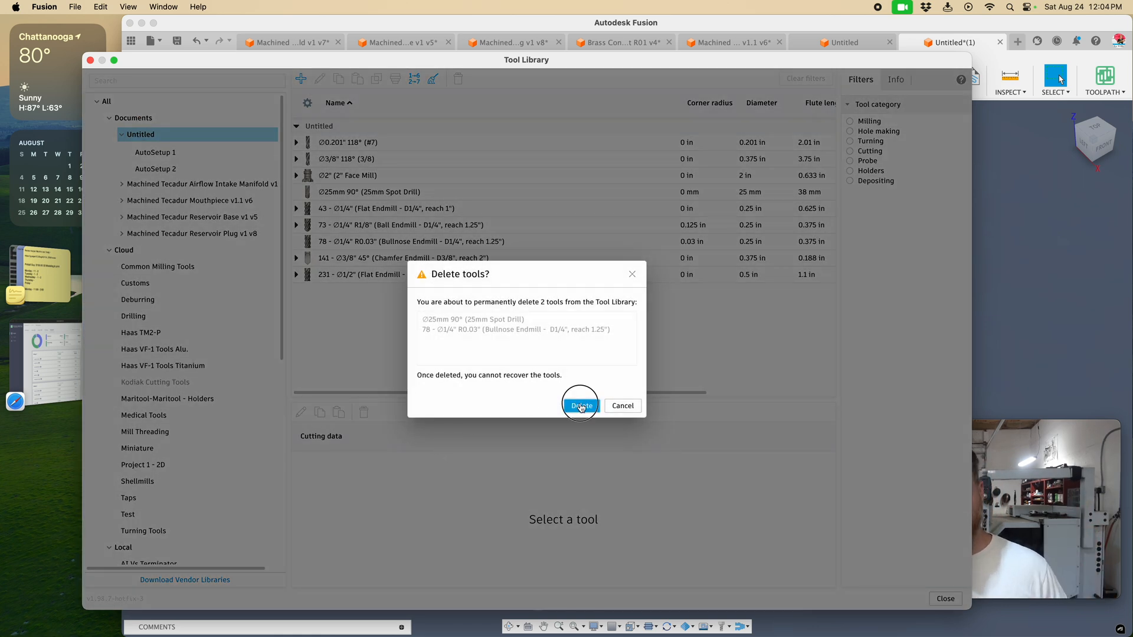
{"action": "left_click", "coordinate": [580, 405]}
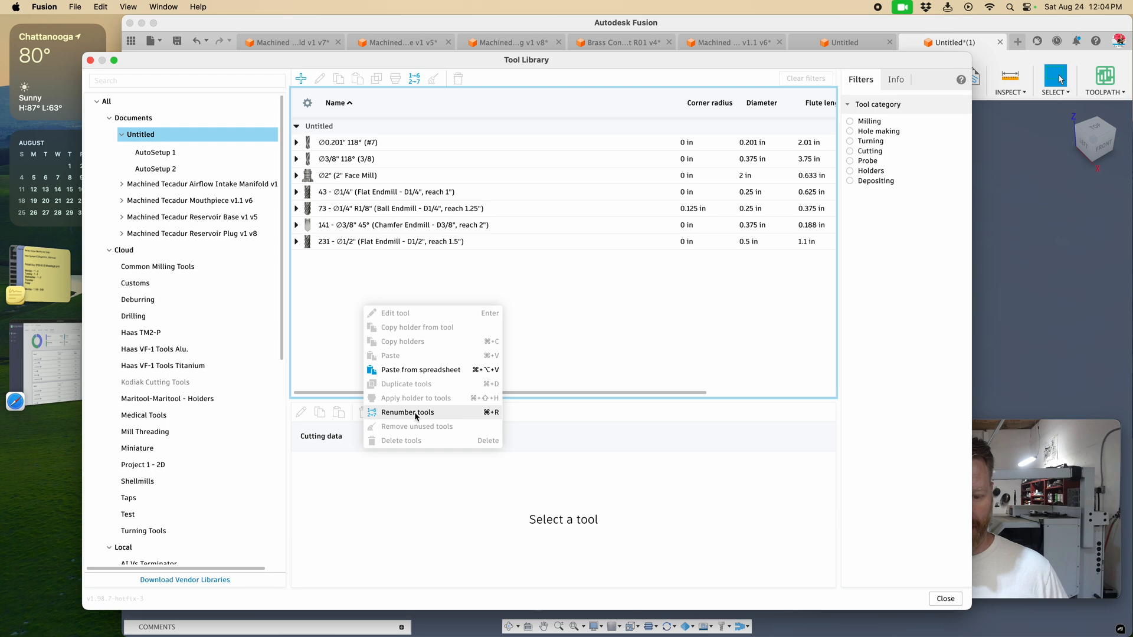
{"action": "left_click", "coordinate": [407, 413]}
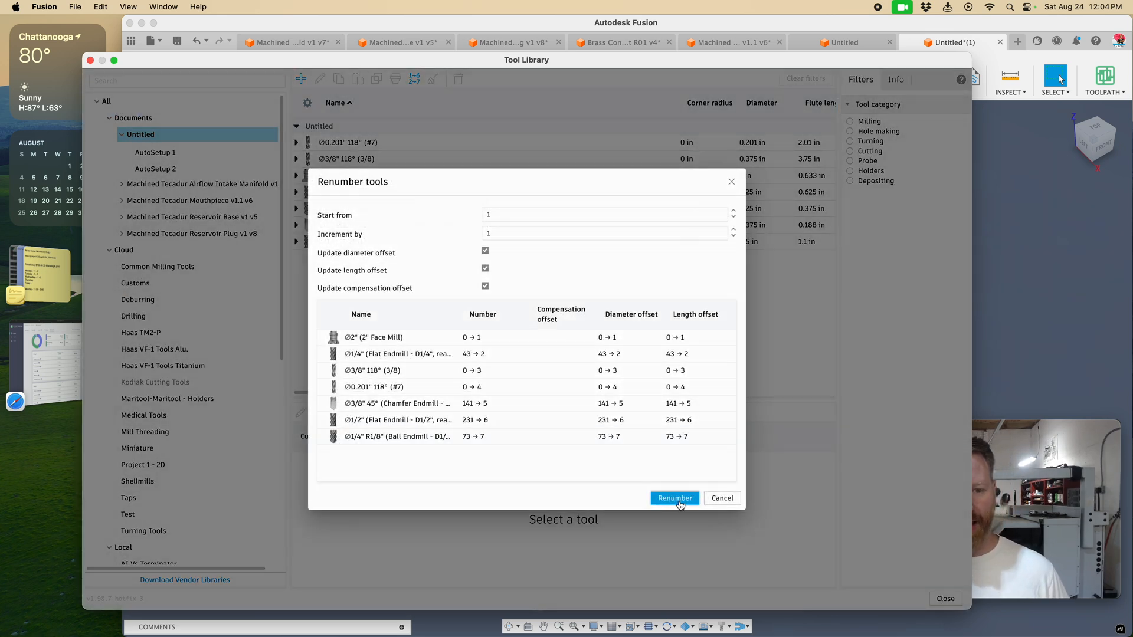
{"action": "left_click", "coordinate": [675, 498]}
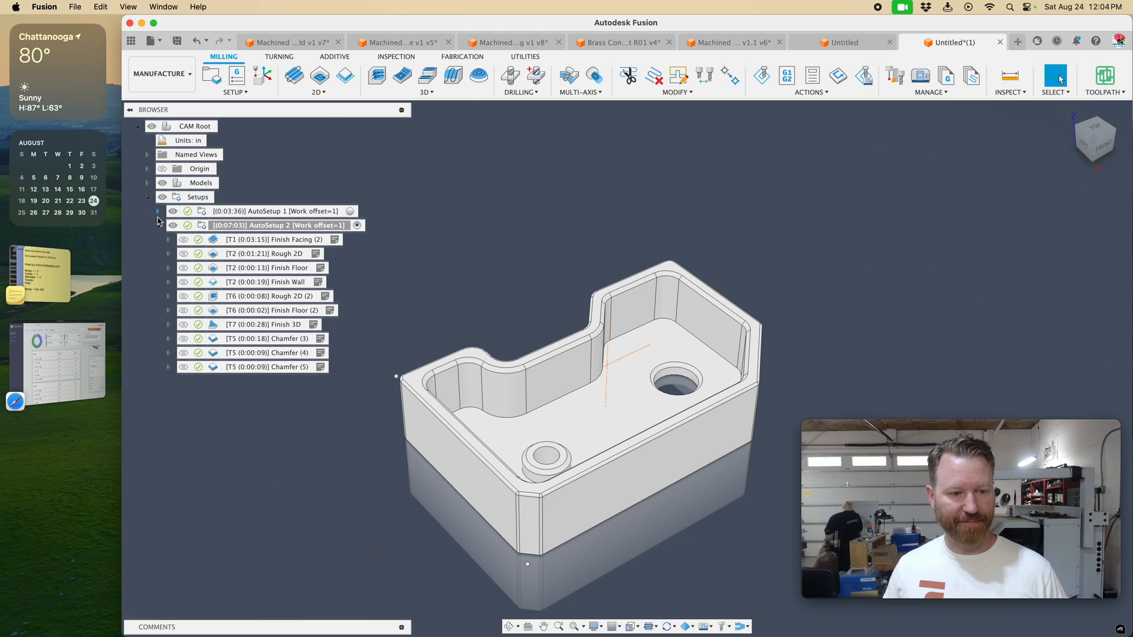
Review AutoSetup 1's operations, renumbered tools T1–T5, Drill operation and stock (3:36 total)
{"action": "left_click", "coordinate": [157, 211]}
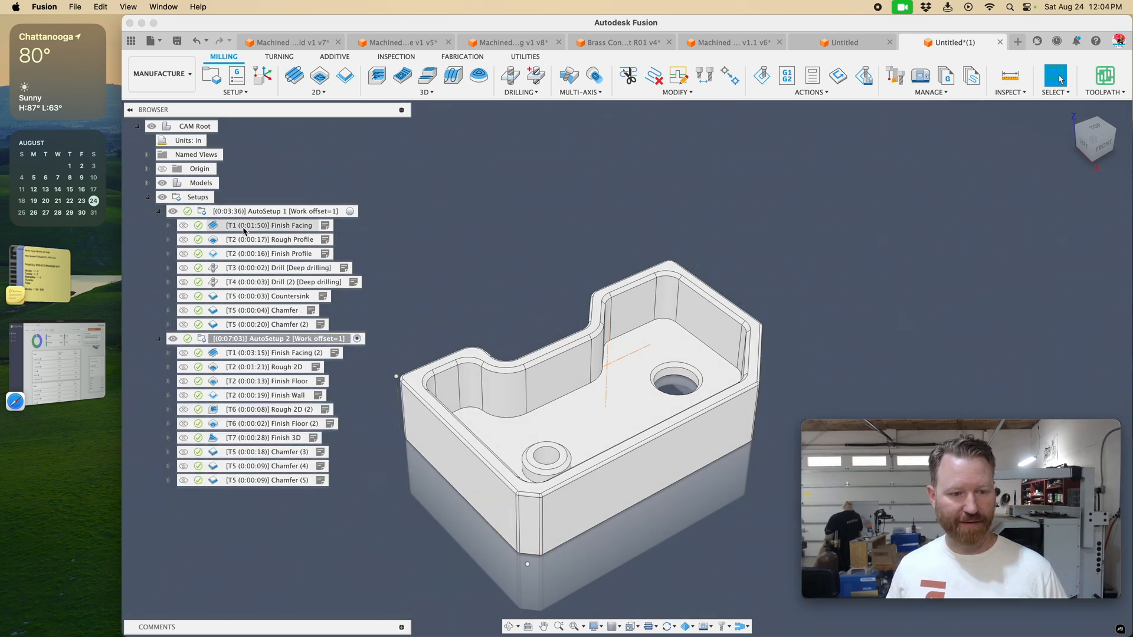
{"action": "left_click", "coordinate": [278, 268]}
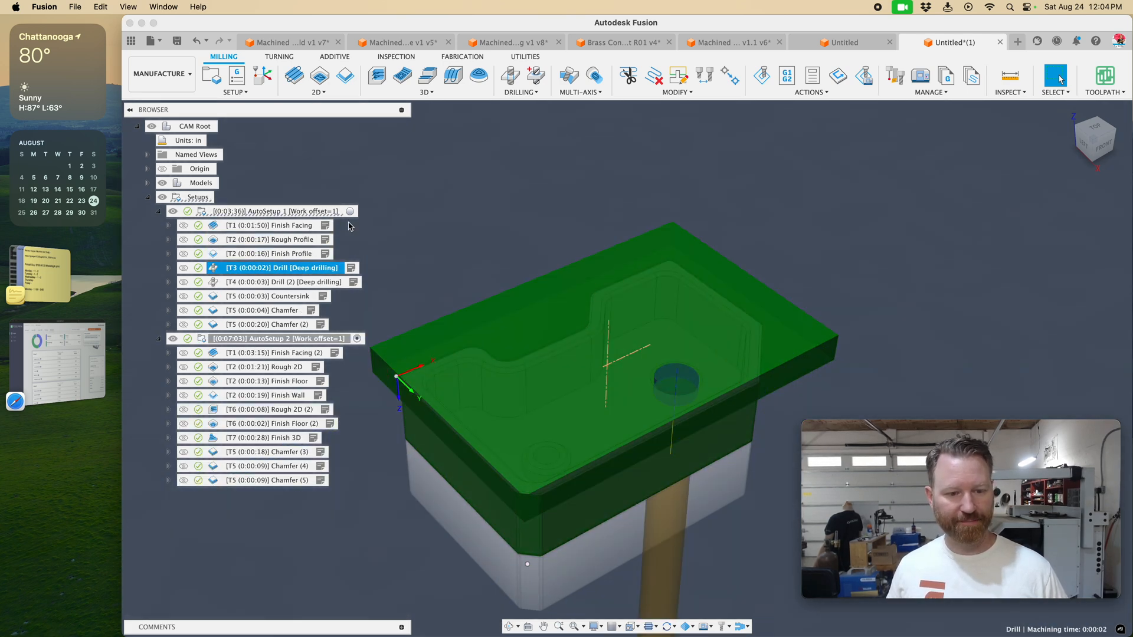
{"action": "left_click", "coordinate": [277, 211]}
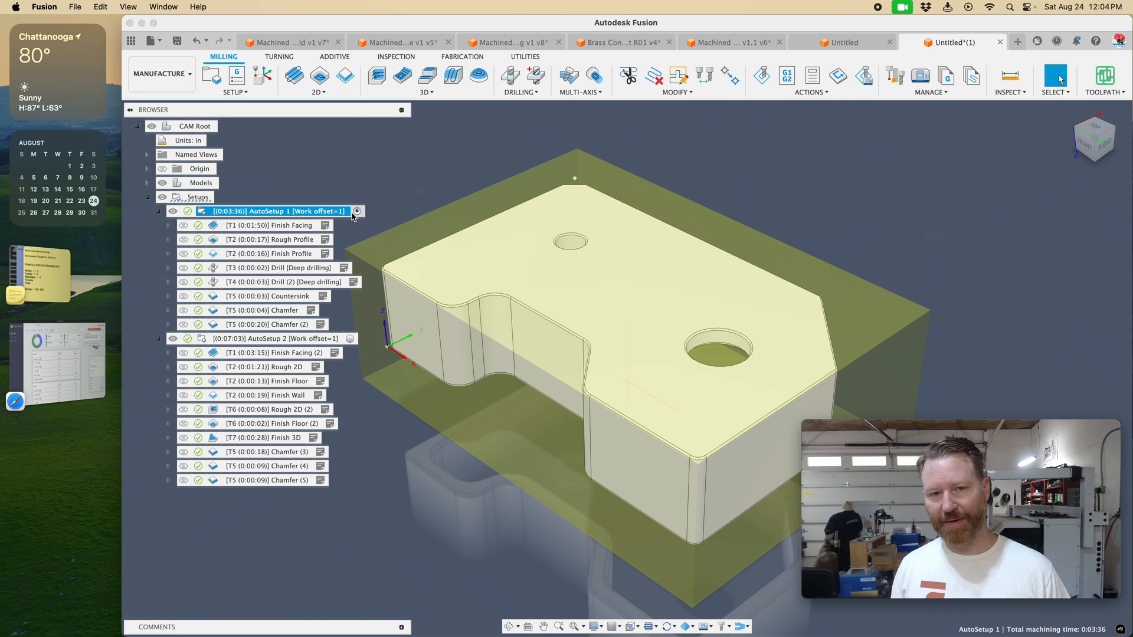